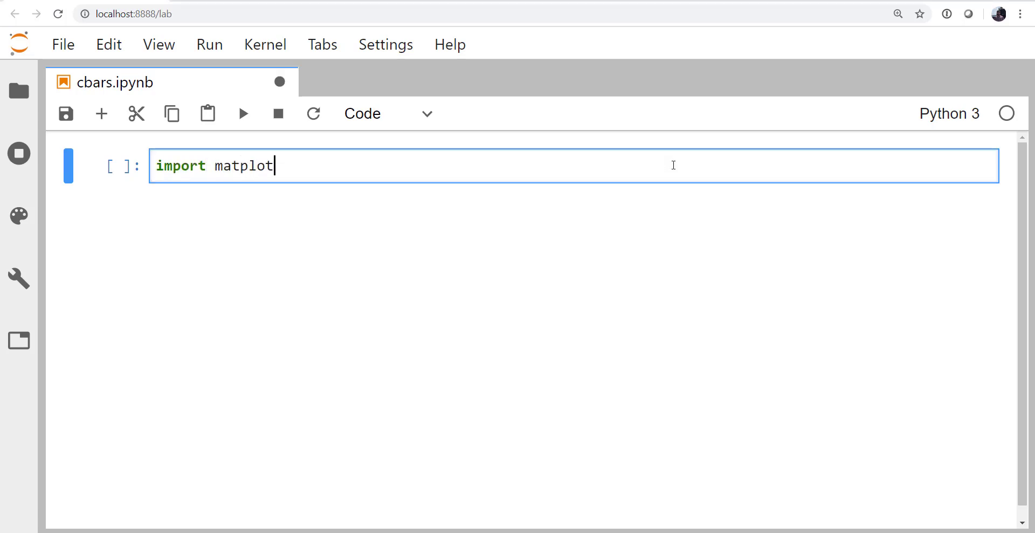
Step: Import matplotlib.pyplot as plt and numpy as np with %matplotlib inline, and run the cell
text(lib.pyplot as plt)
text(import num)
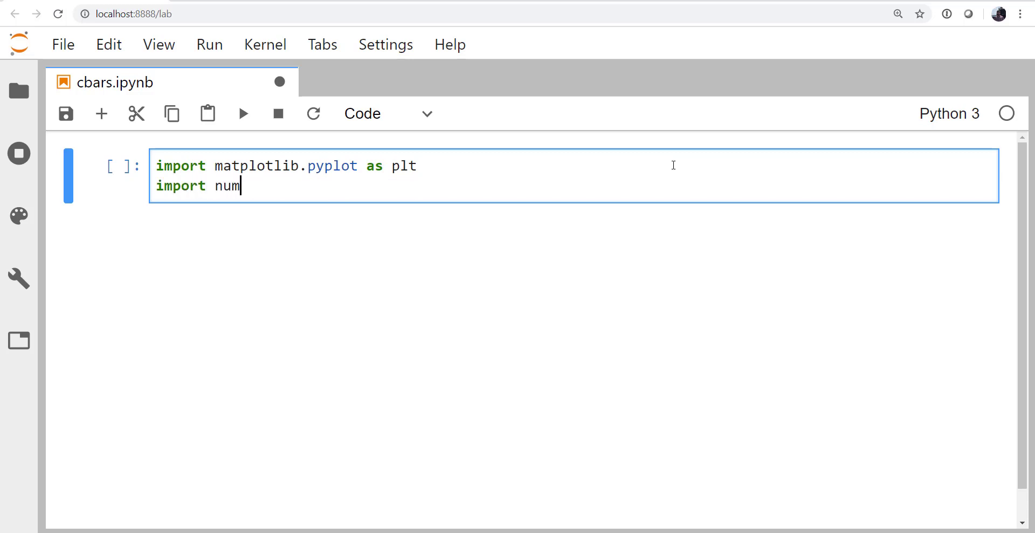
text(py as np)
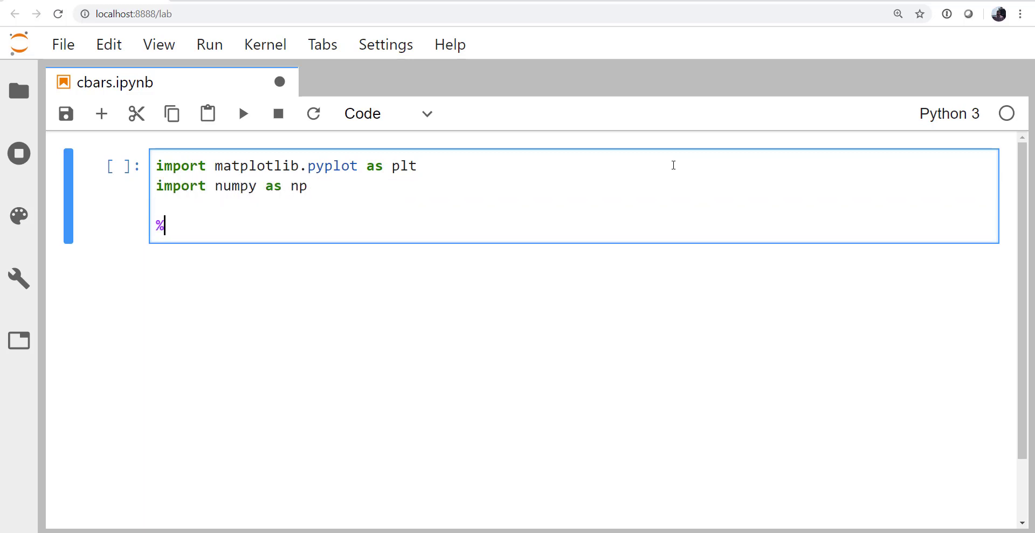
text(matplotlib lin)
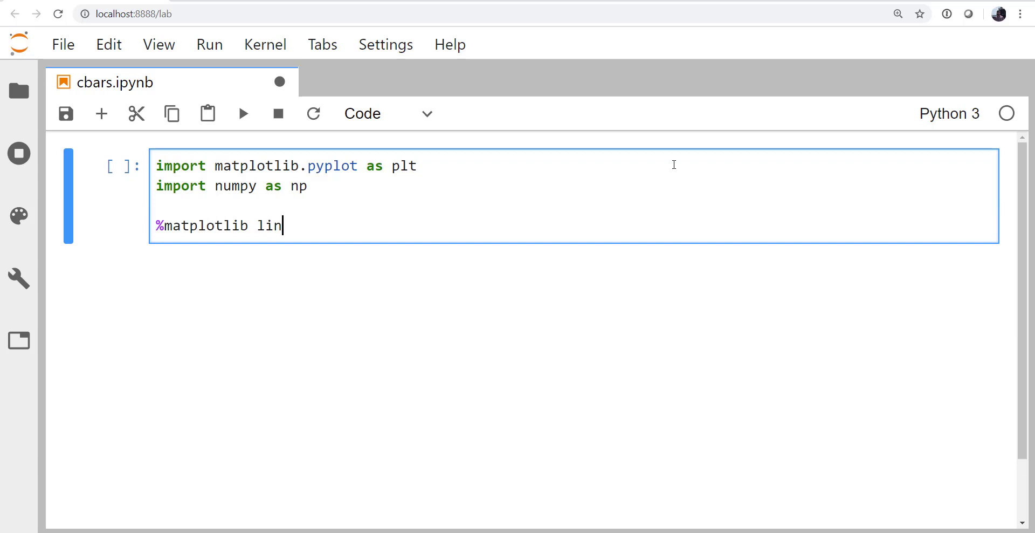
key(Backspace)
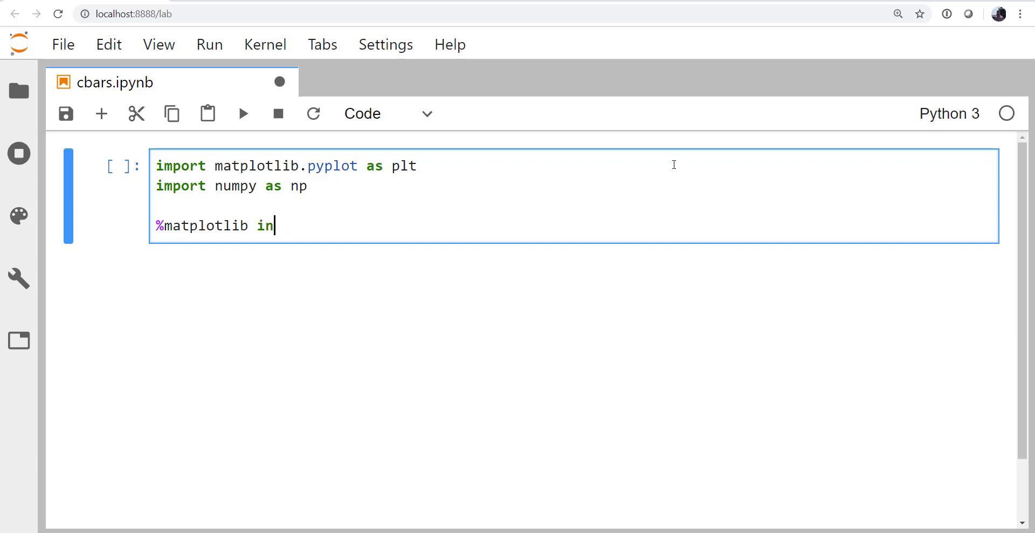
key(shift+enter)
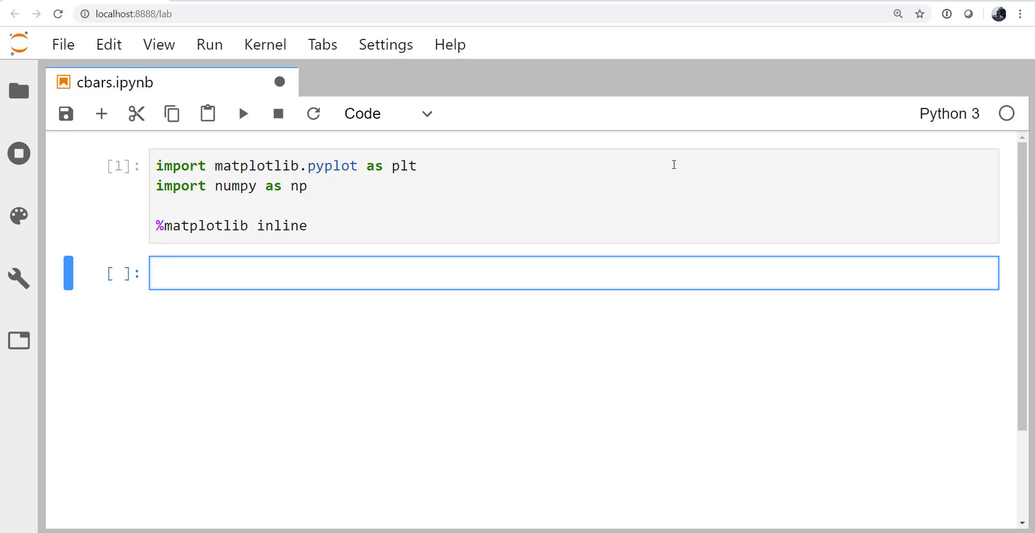
Step: Create a = np.random.randn(50, 50).flat in the new cell
click(574, 273)
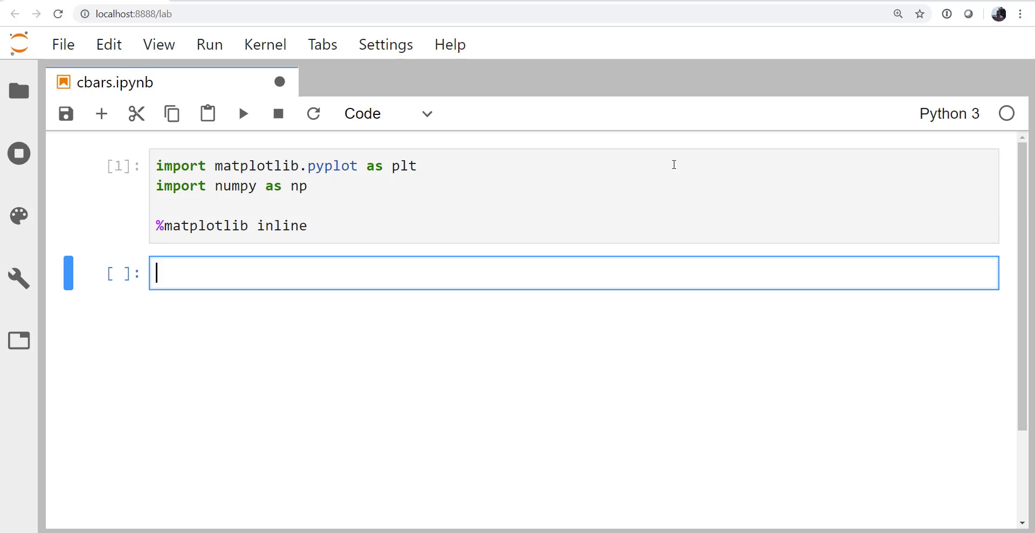
text(a = np)
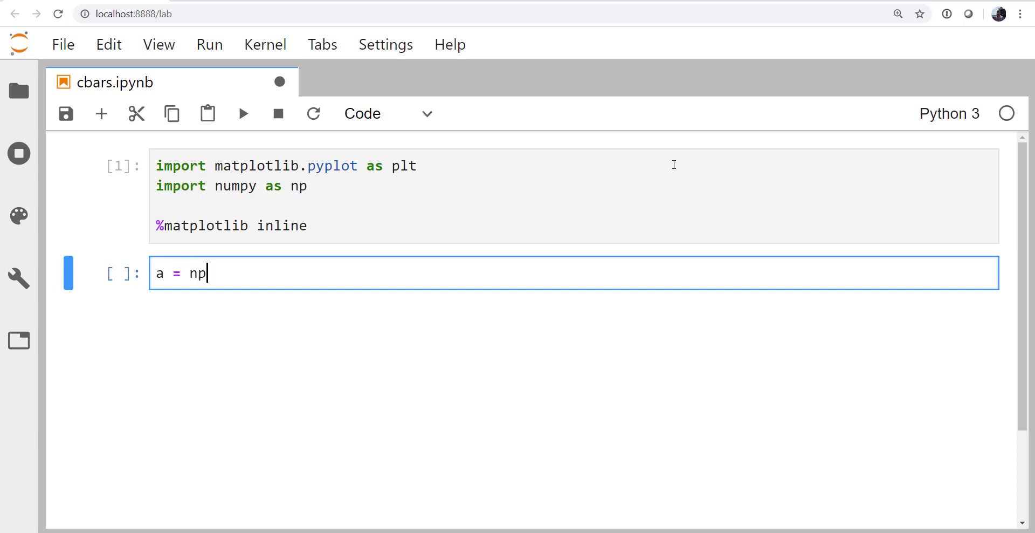
text(.random.rand)
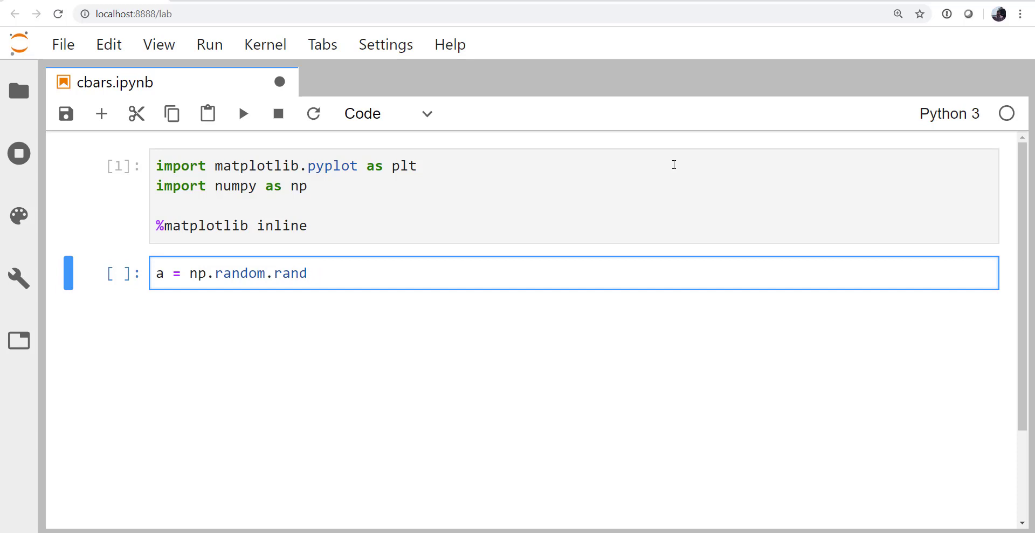
text(n())
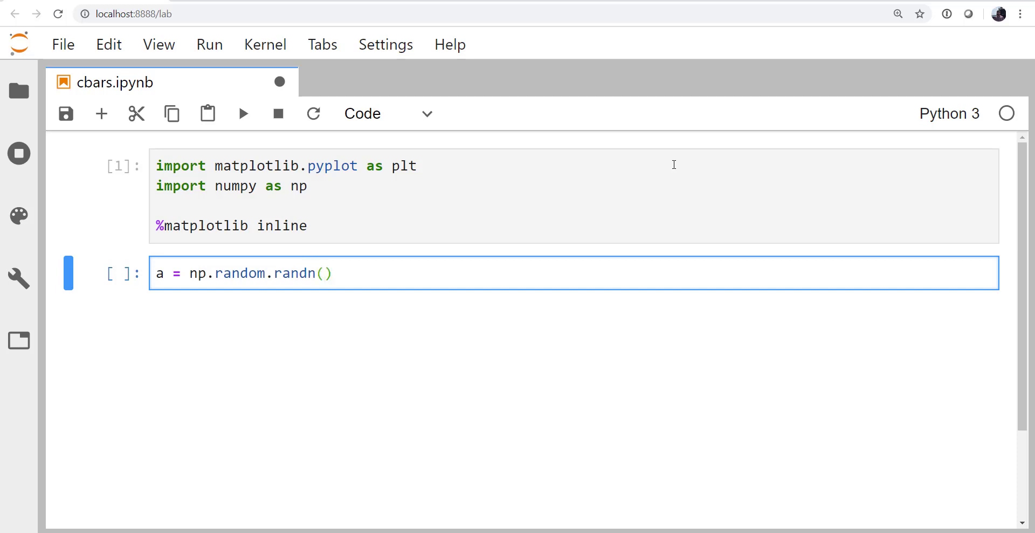
text(50, 50)
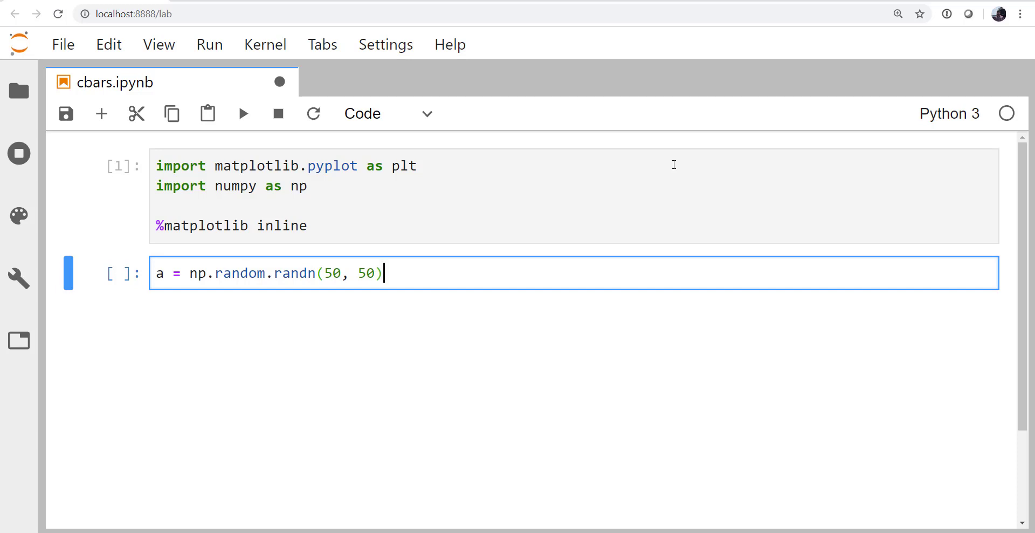
text(.flat)
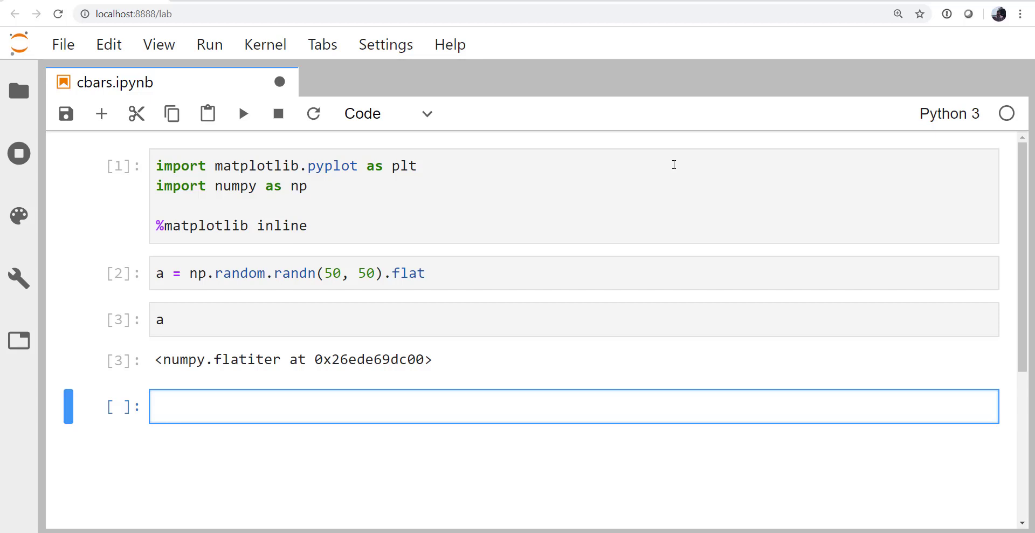
Step: Run np.shape(a) to confirm the shape is (2500,)
text(np.sh)
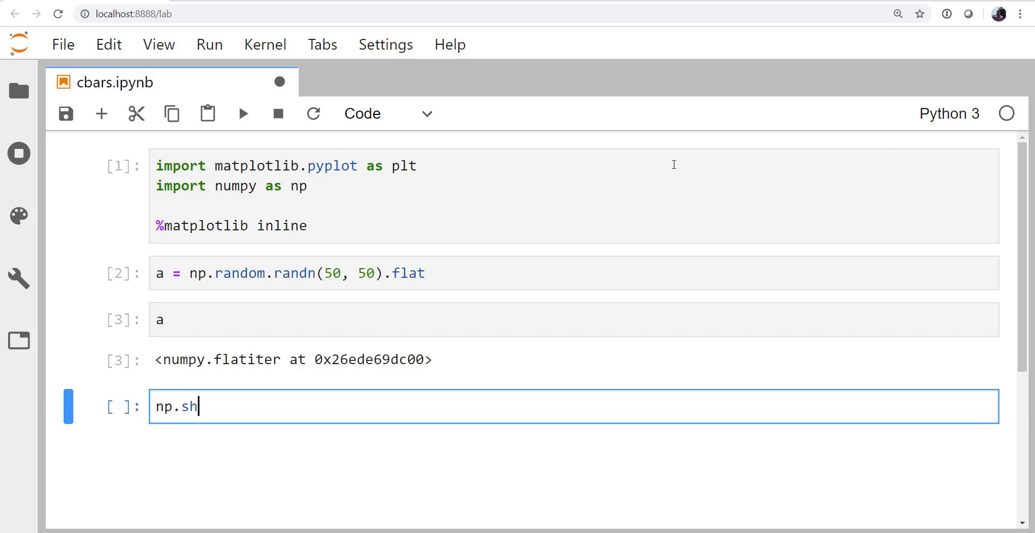
text(ape(a))
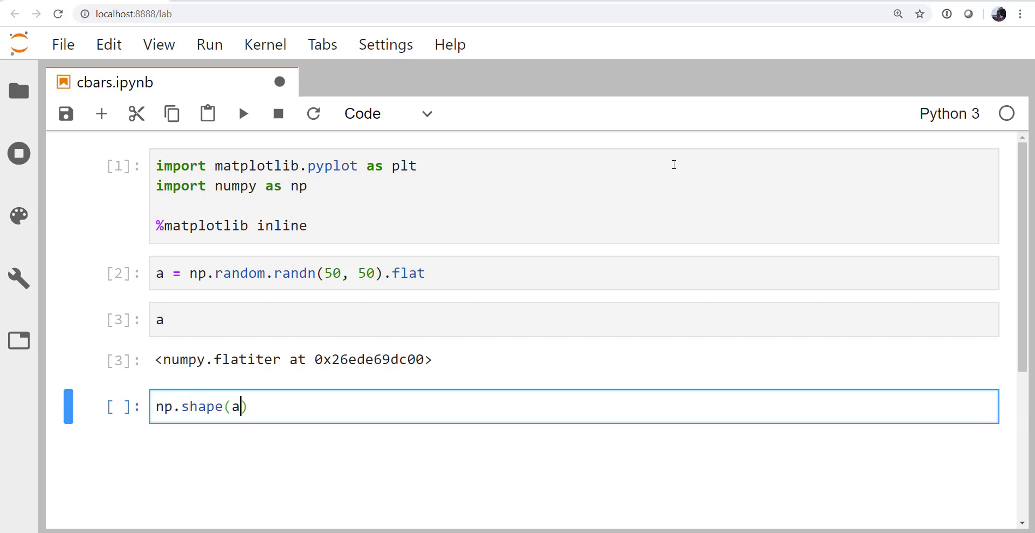
key(shift+enter)
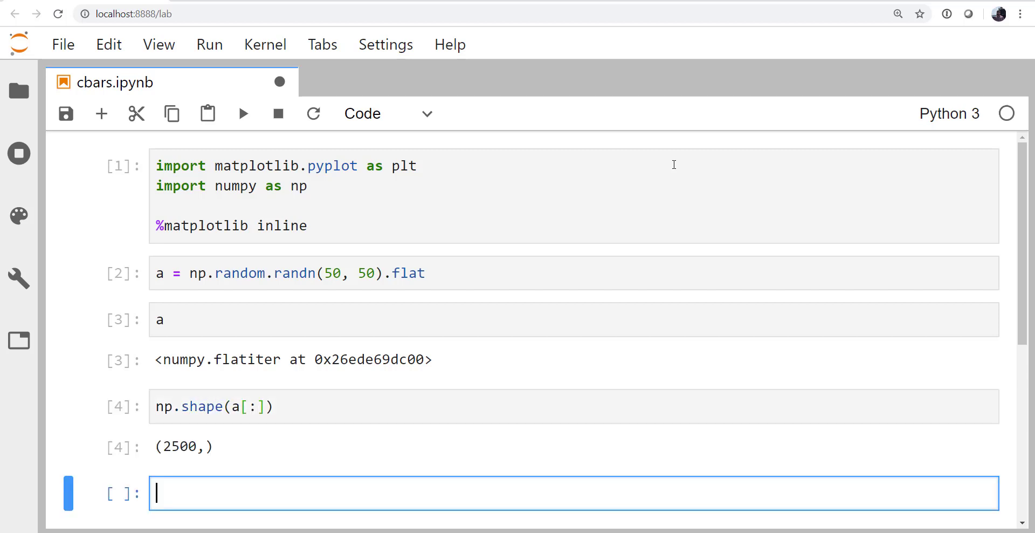
scroll(down, 3)
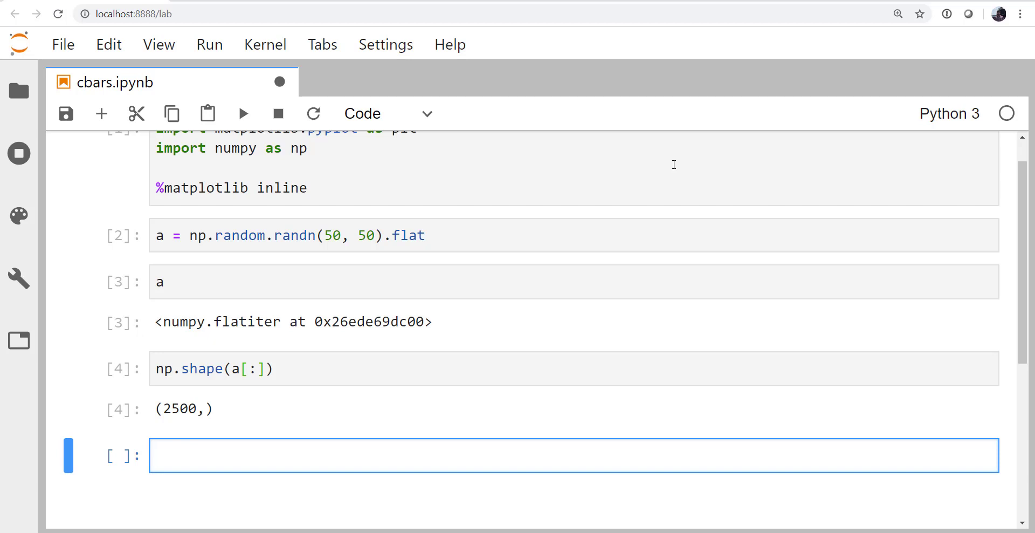
scroll(down, 3)
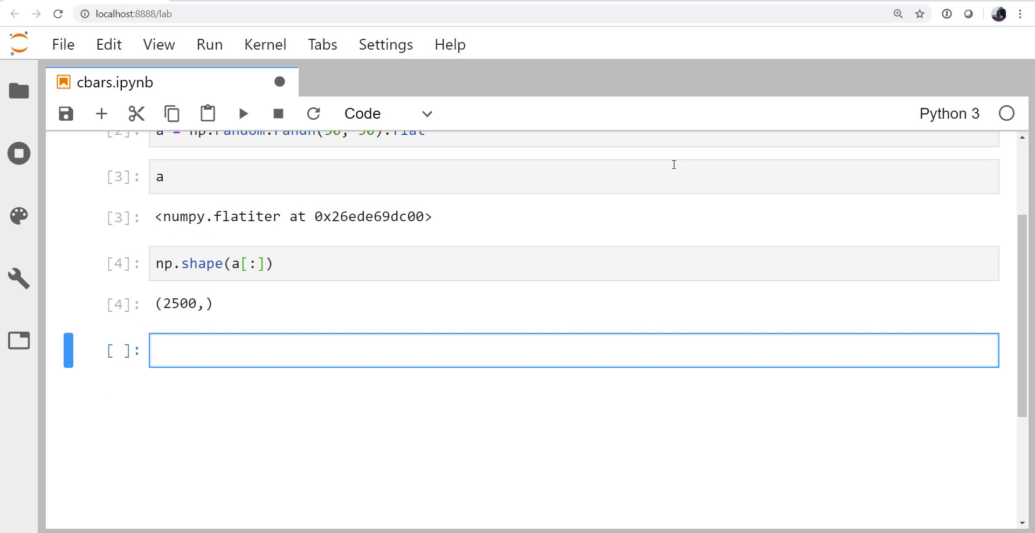
Step: Write fig, axes = plt.subplots(2, 2, sharex=True, sharey=True) in the empty cell
text(fig,)
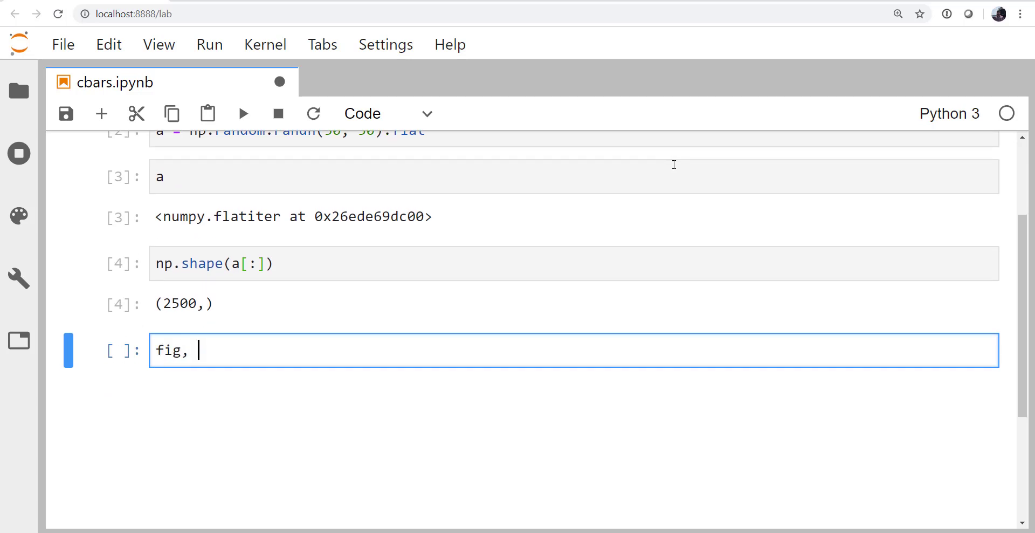
text(axe)
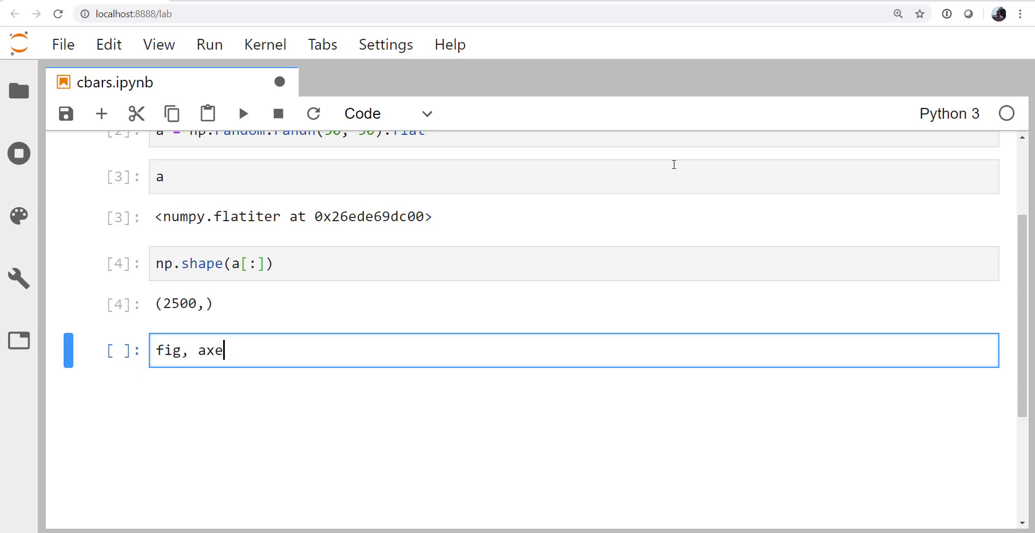
text(s = p)
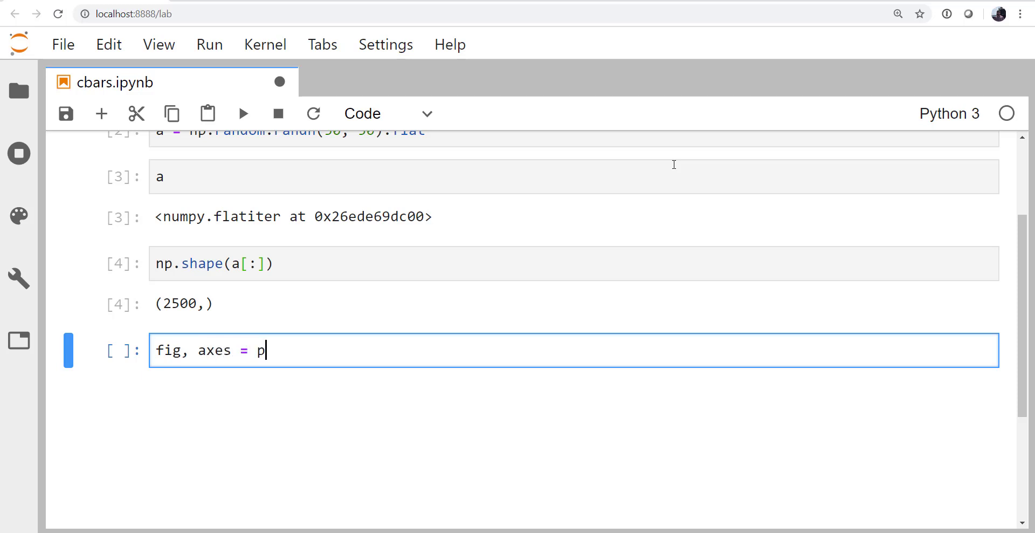
text(lt.subplots()
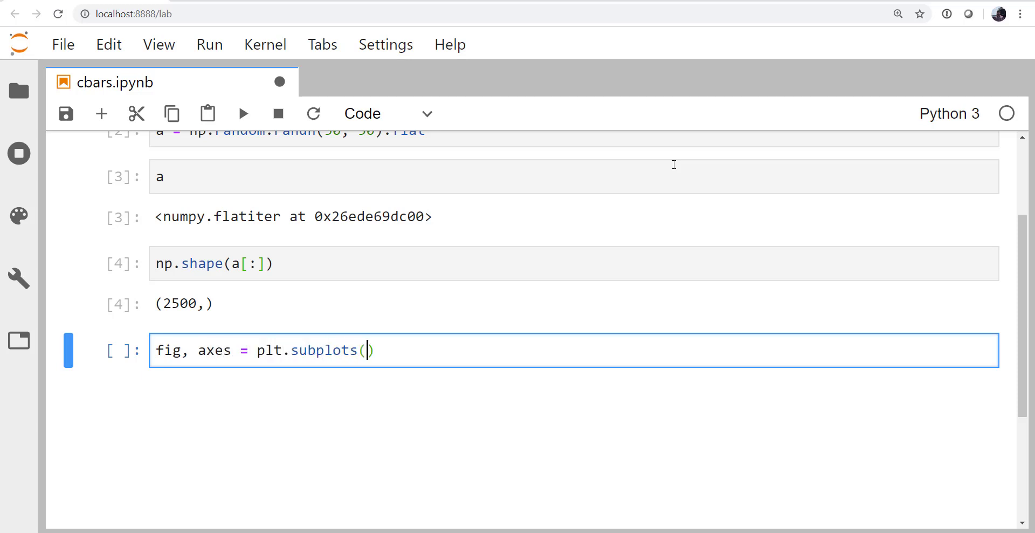
text(2,)
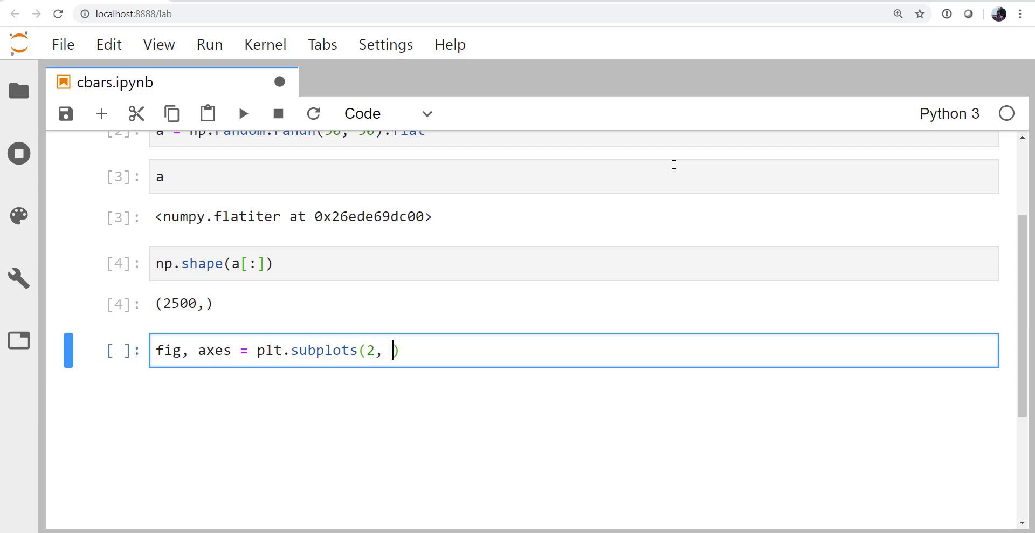
text(2, shar)
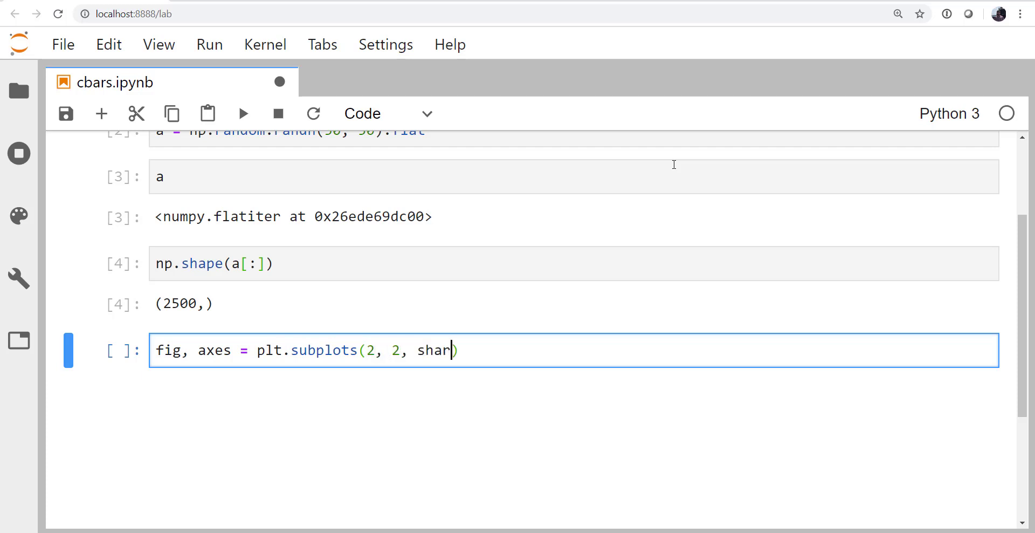
text(ex=True)
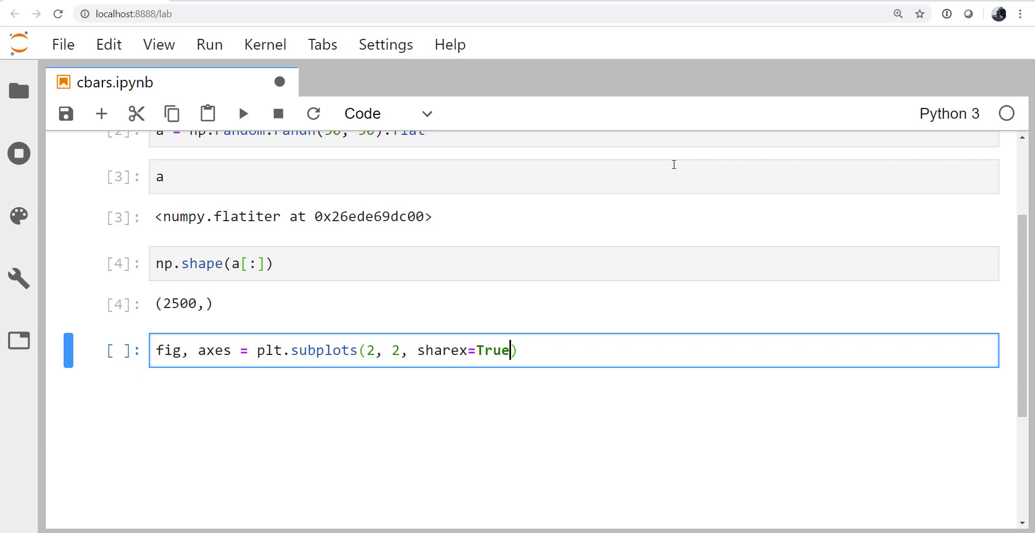
text(, sharey)
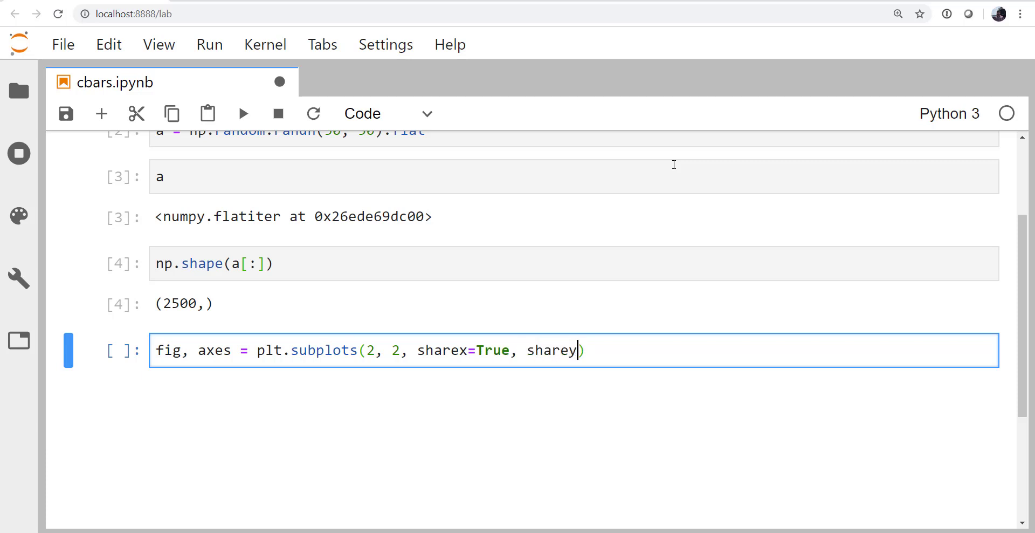
text(=True)
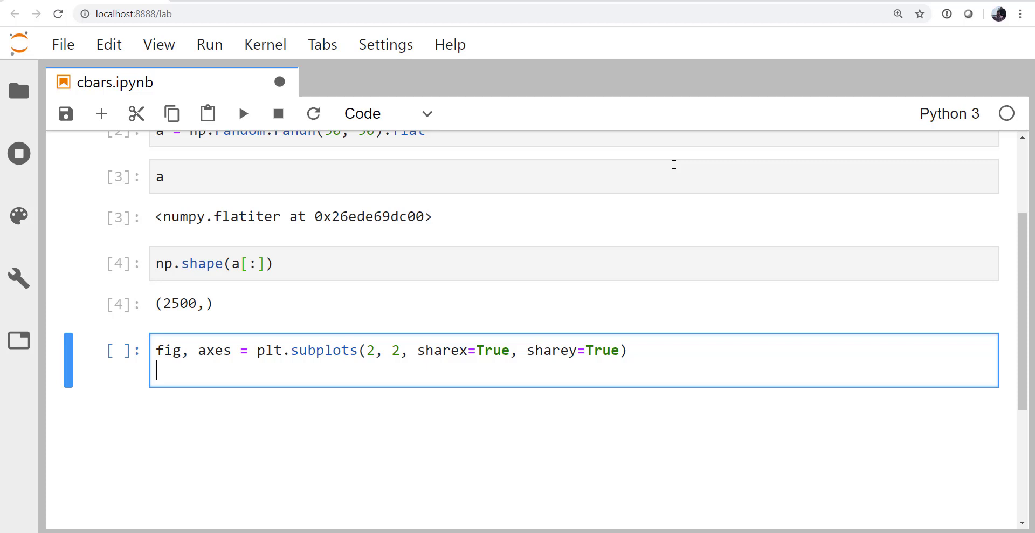
Step: Start a loop over the axes generating data = 10 * np.random.randn(50, 50) + 15
text(fo)
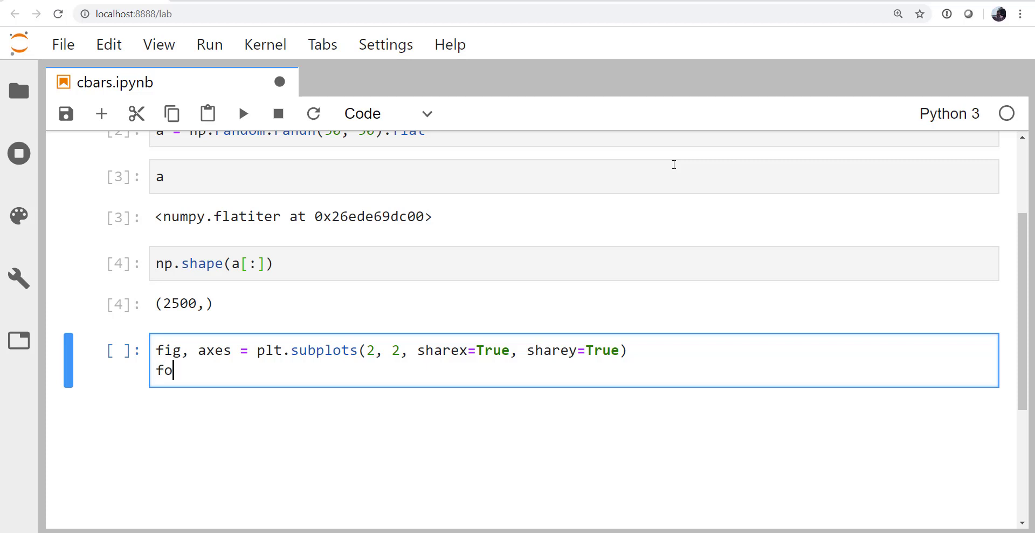
text(r ax in axes.fla)
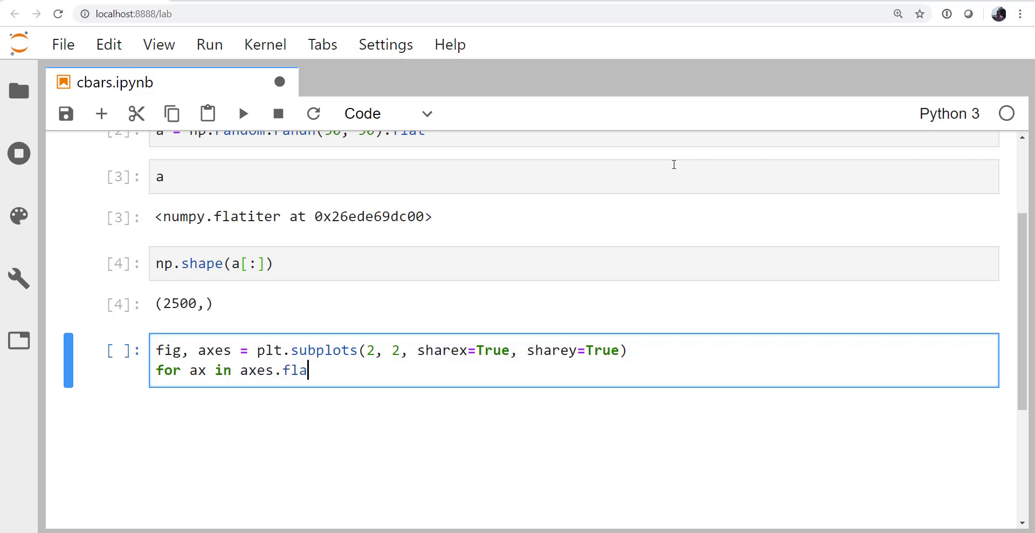
text(t)
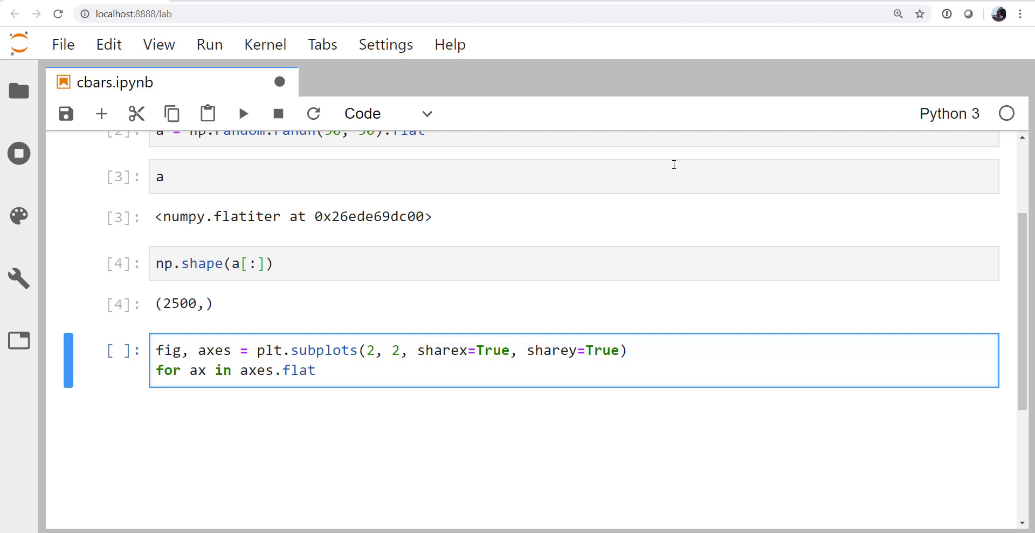
text(:)
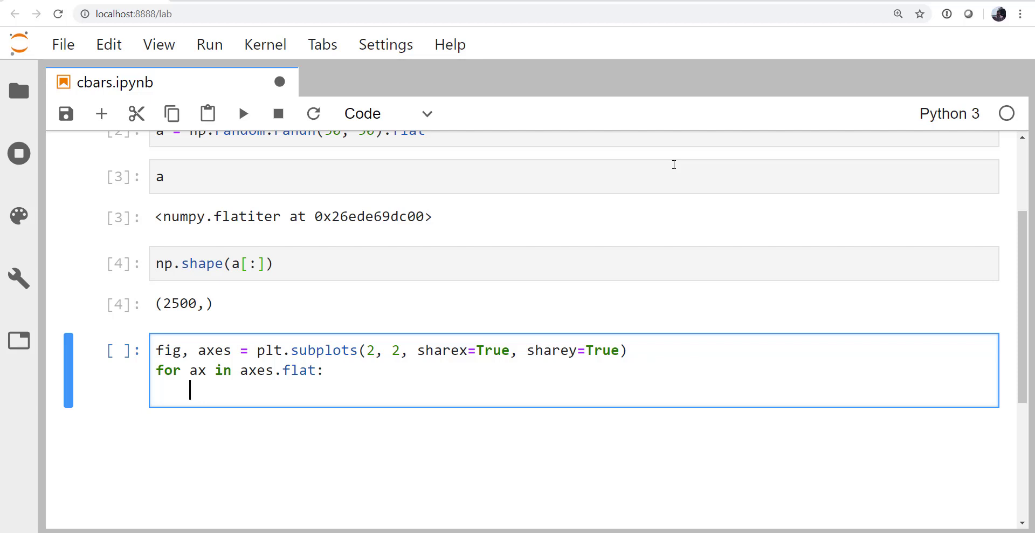
text(data =)
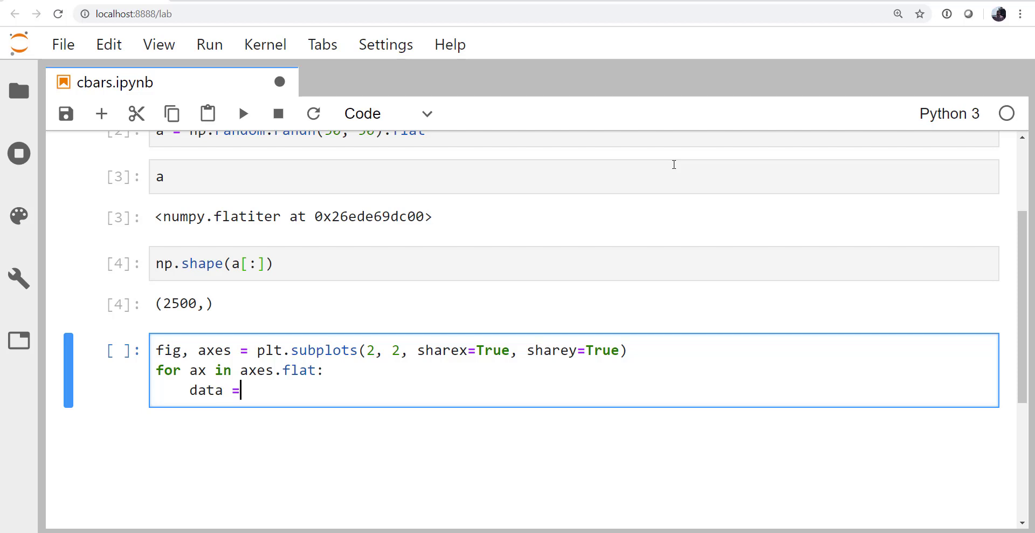
text(10 *)
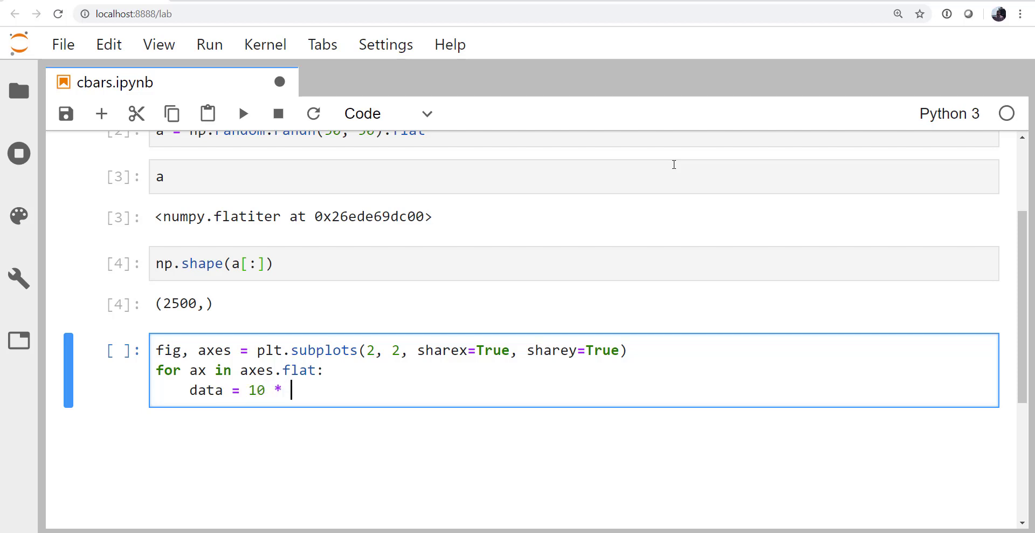
text(np.random)
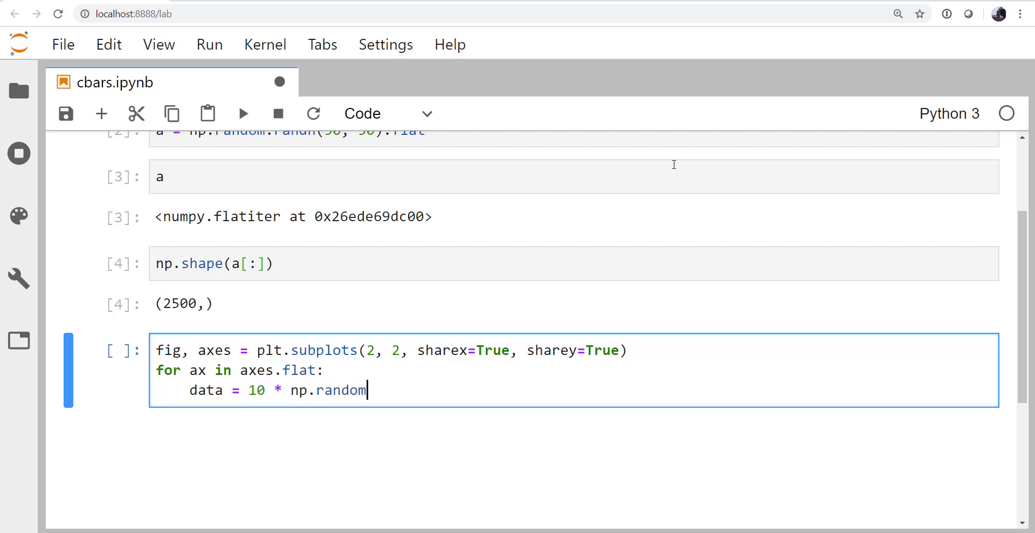
text(.ran)
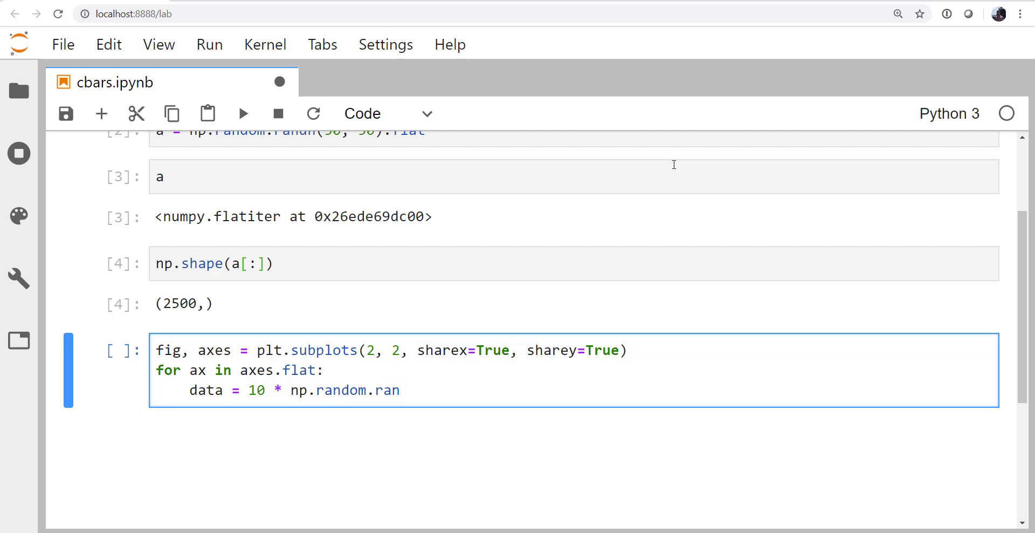
text(dn()
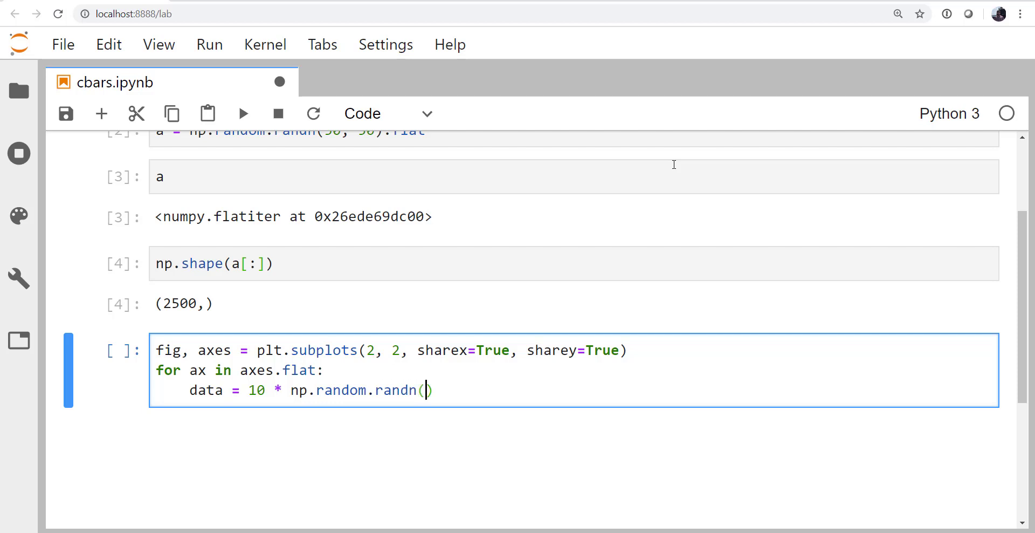
text(50)
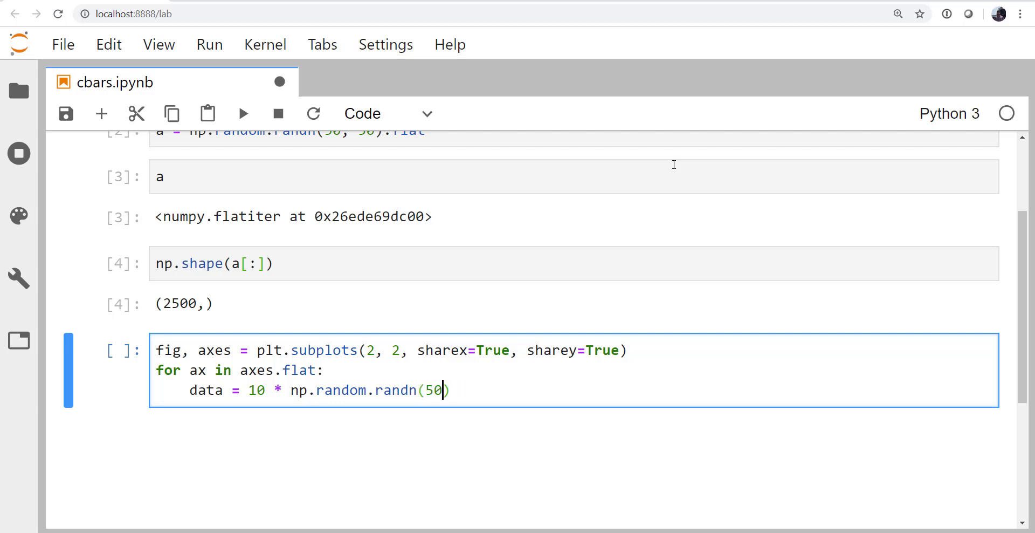
text(, 50)
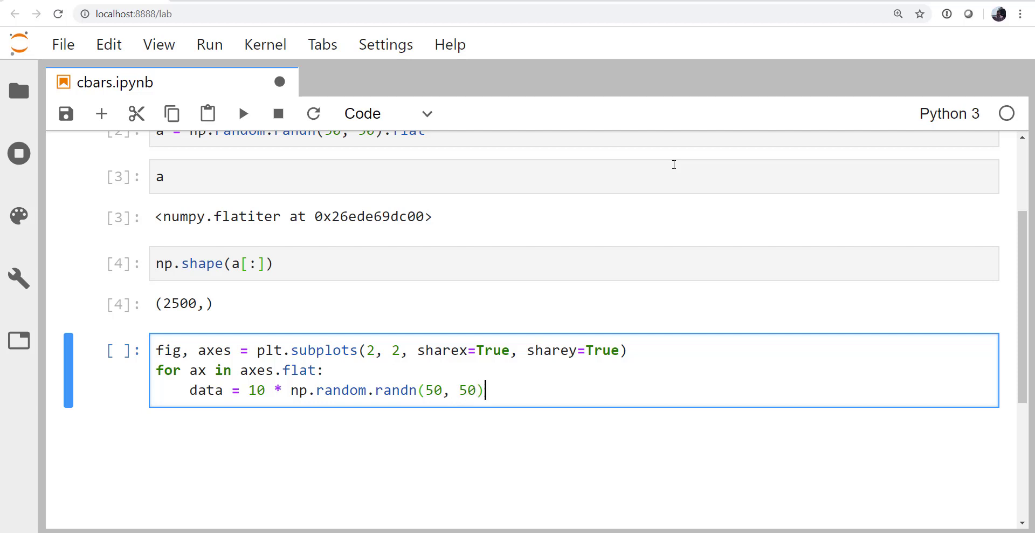
text(+ 15)
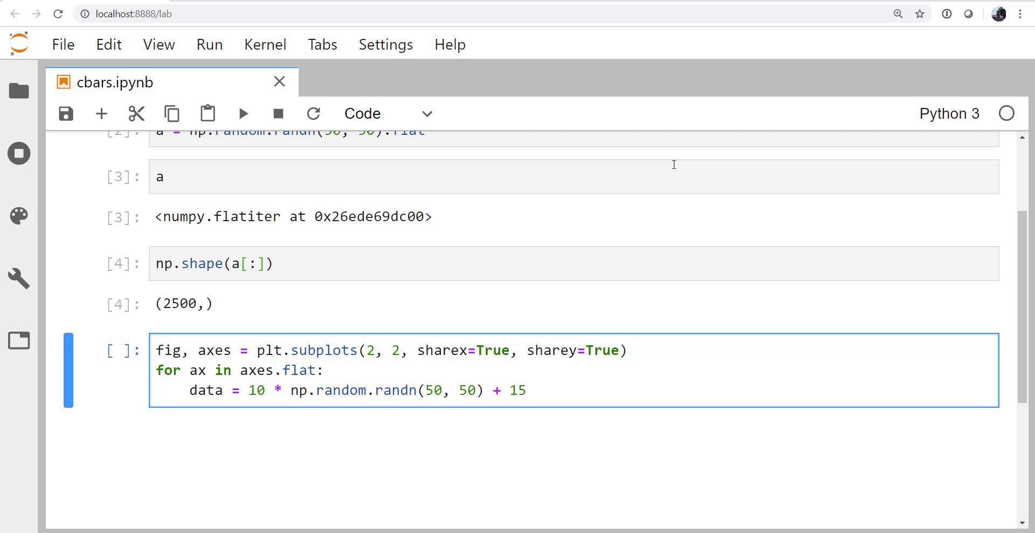
Step: Show each image with im = ax.imshow(data, cmap='plasma') and run the cell
text(im =)
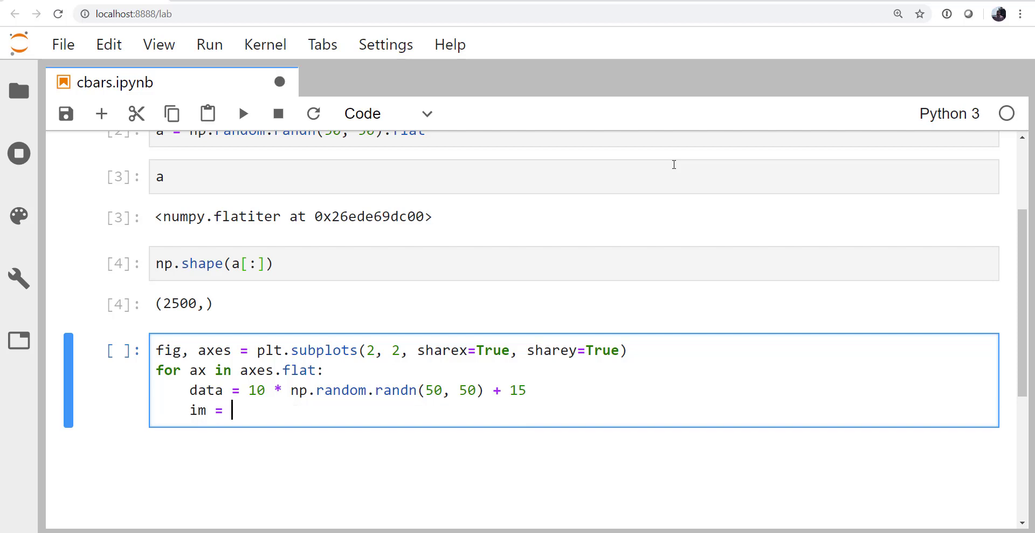
text(ax.imsh)
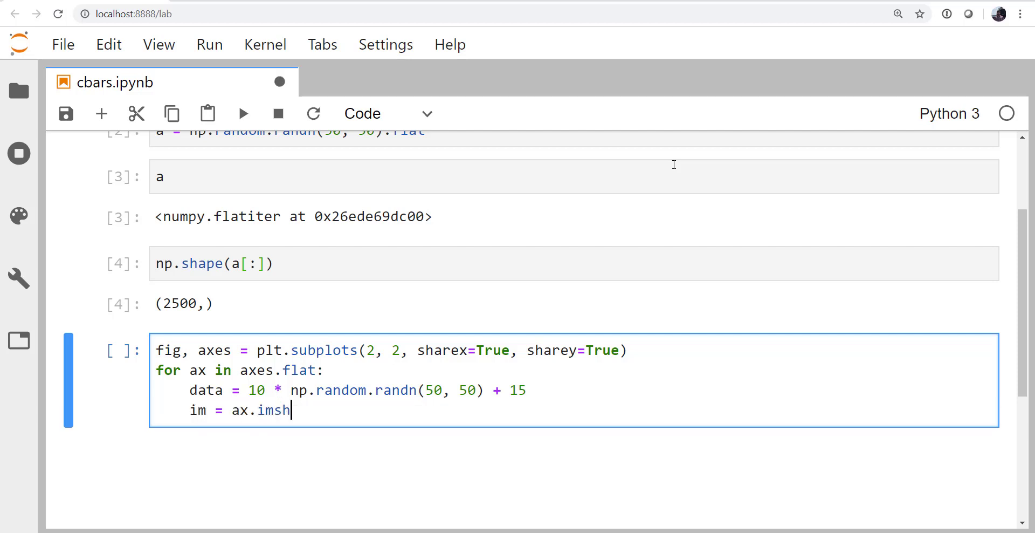
text(ow(data))
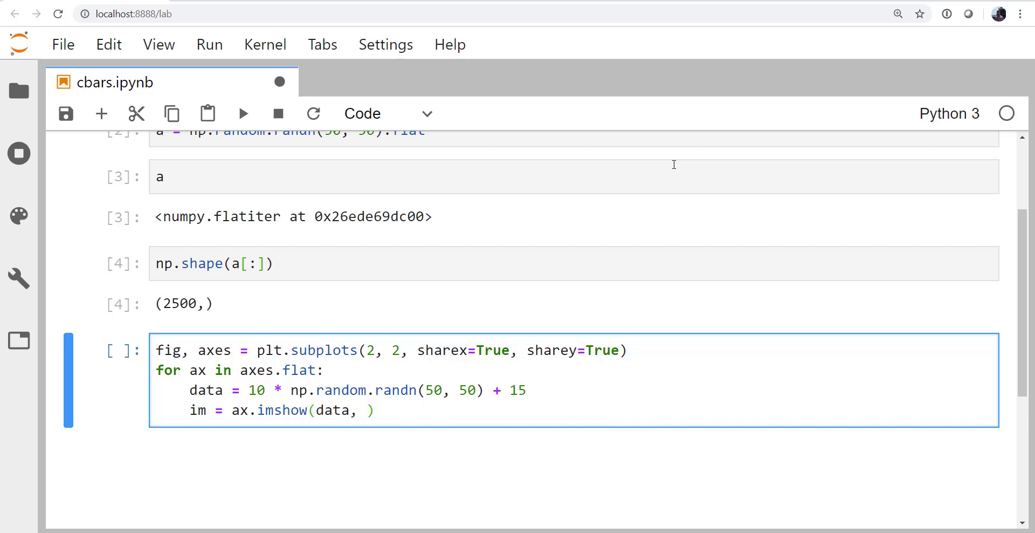
text(cmap=)
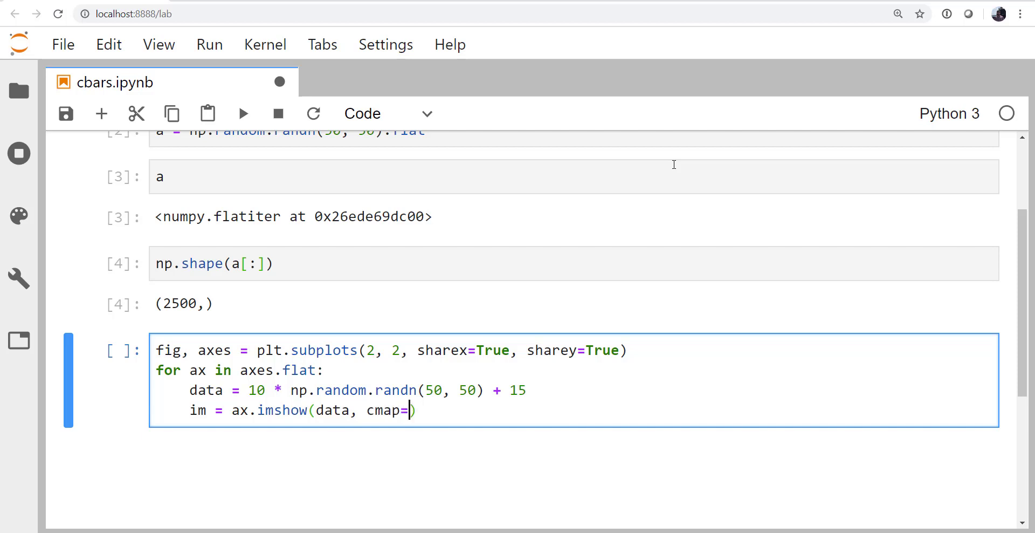
text(')
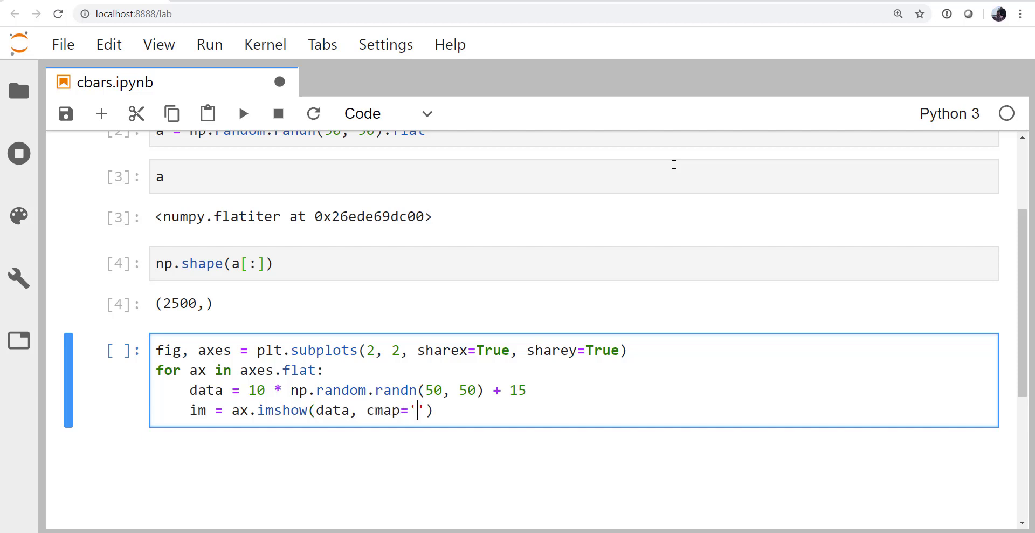
text(pla)
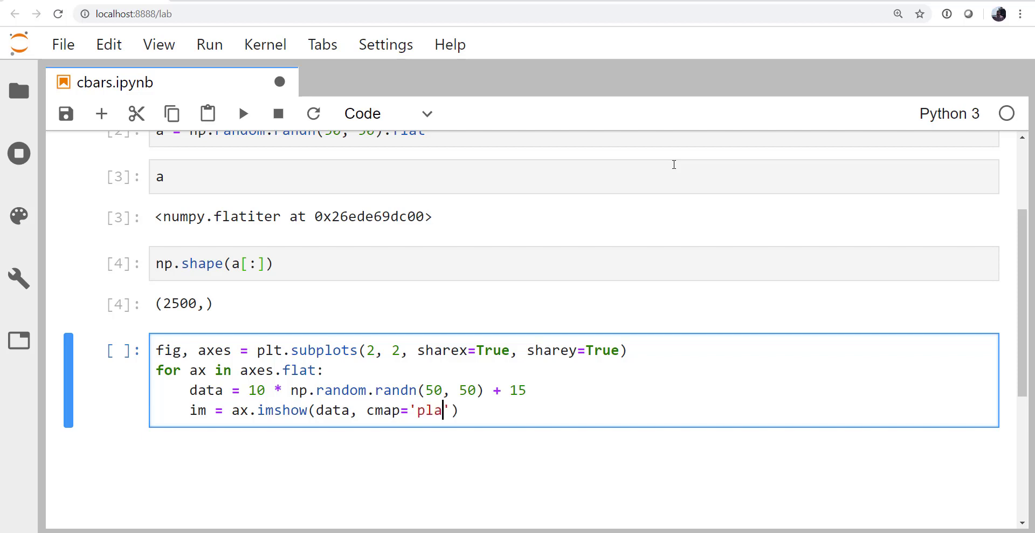
text(sma)
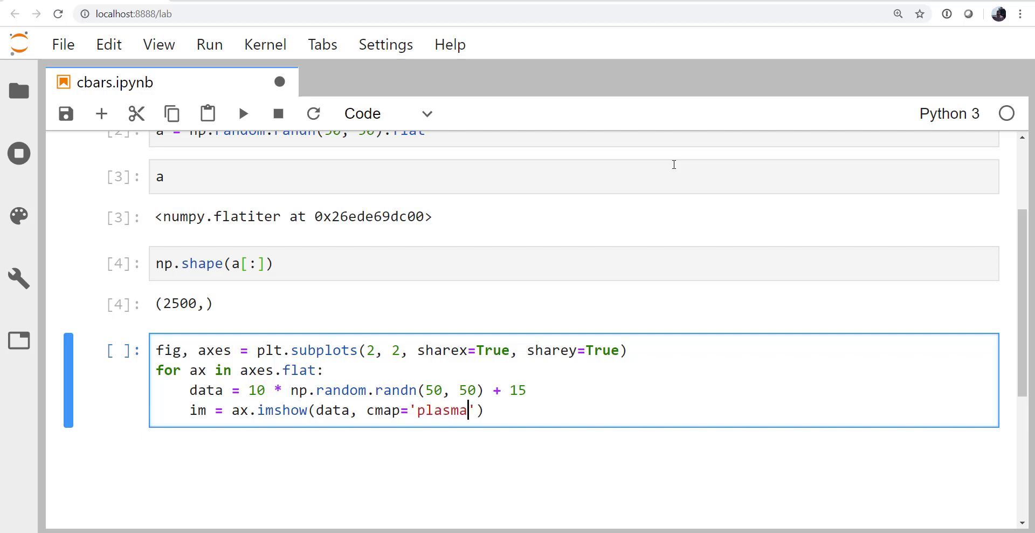
key(shift+Enter)
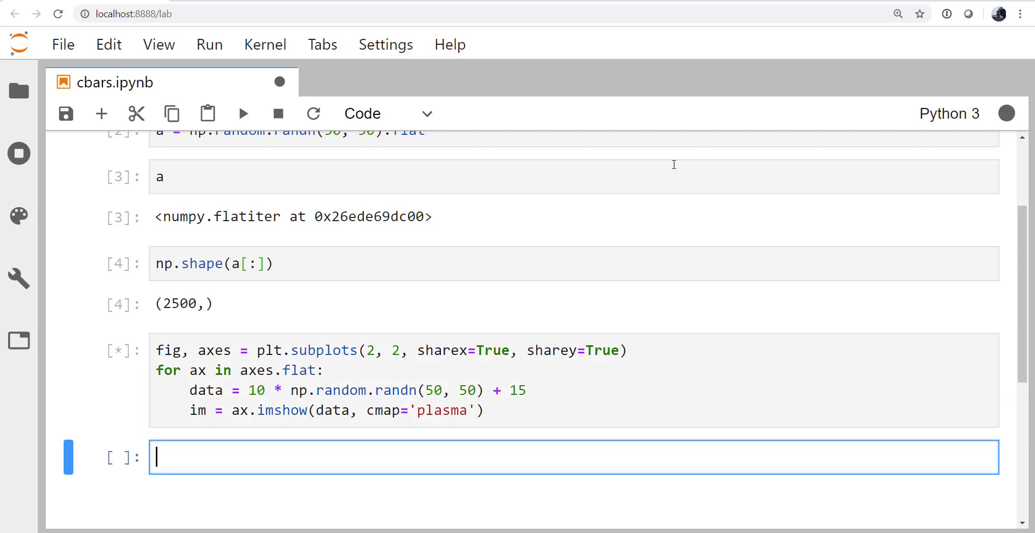
Step: Place the cursor at the end of the plotting cell's loop code
click(242, 112)
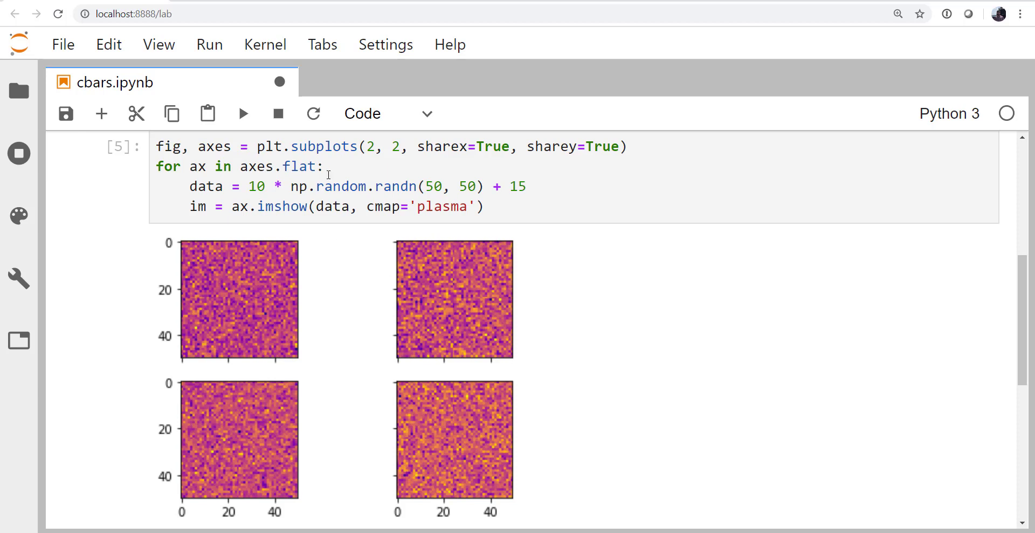
mouse_move(524, 276)
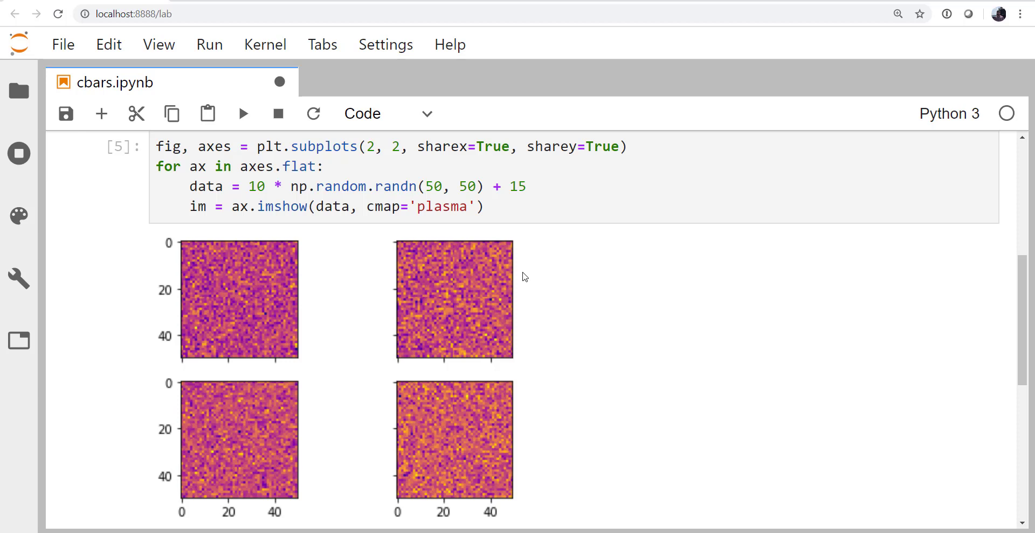
mouse_move(528, 439)
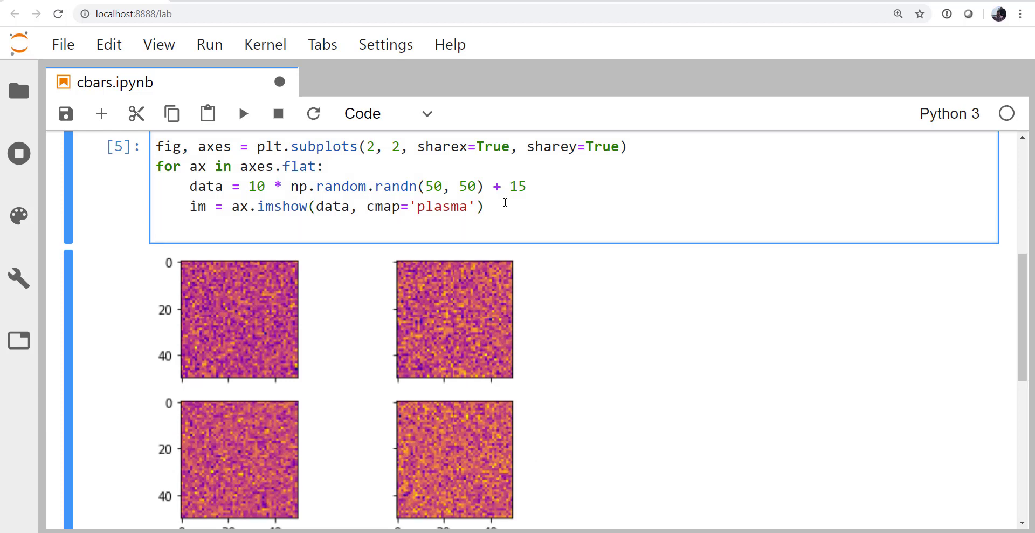
Step: Add fig.colorbar(im, ax=ax) on the new line below the loop
text(fig)
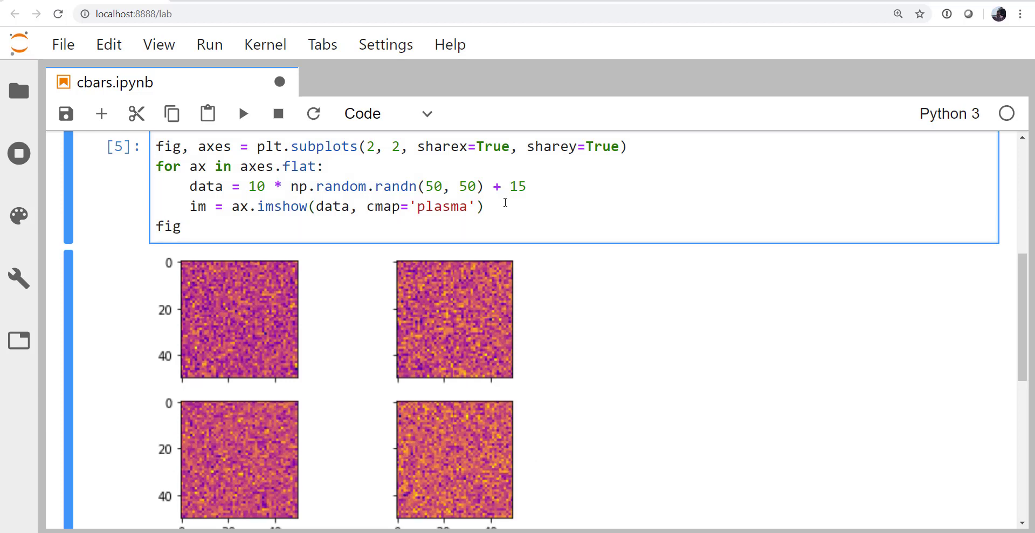
text(.c)
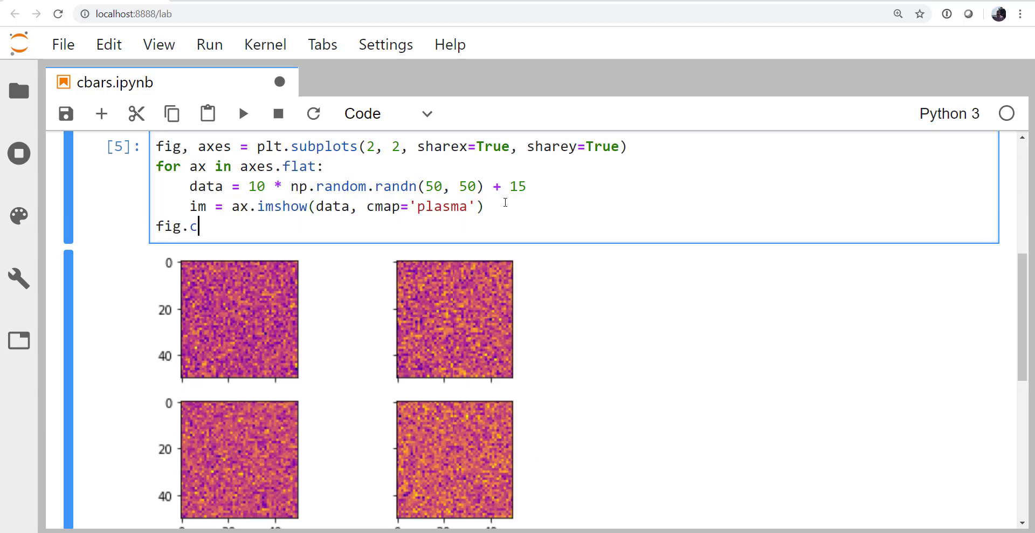
text(olorbar())
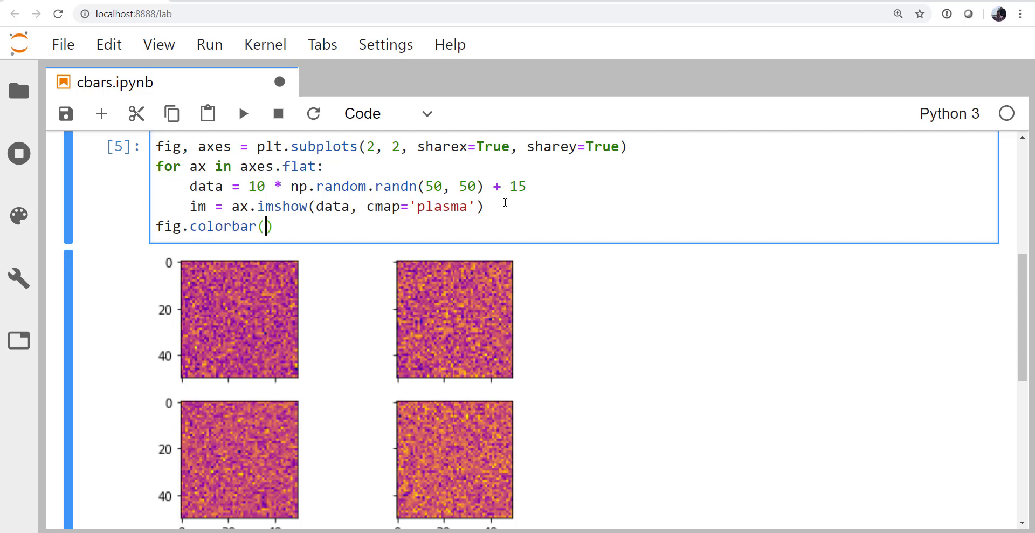
text(im)
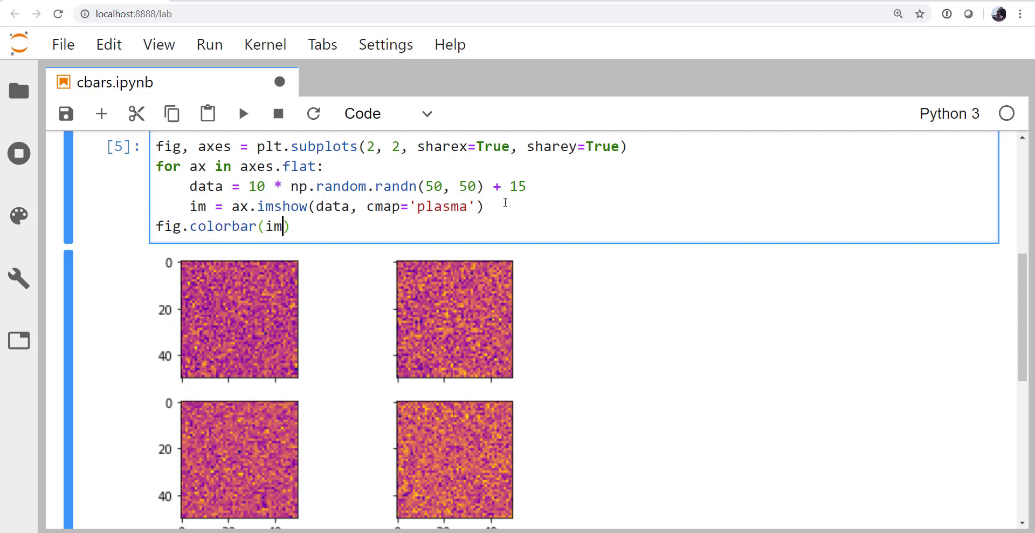
text(, ax=ax)
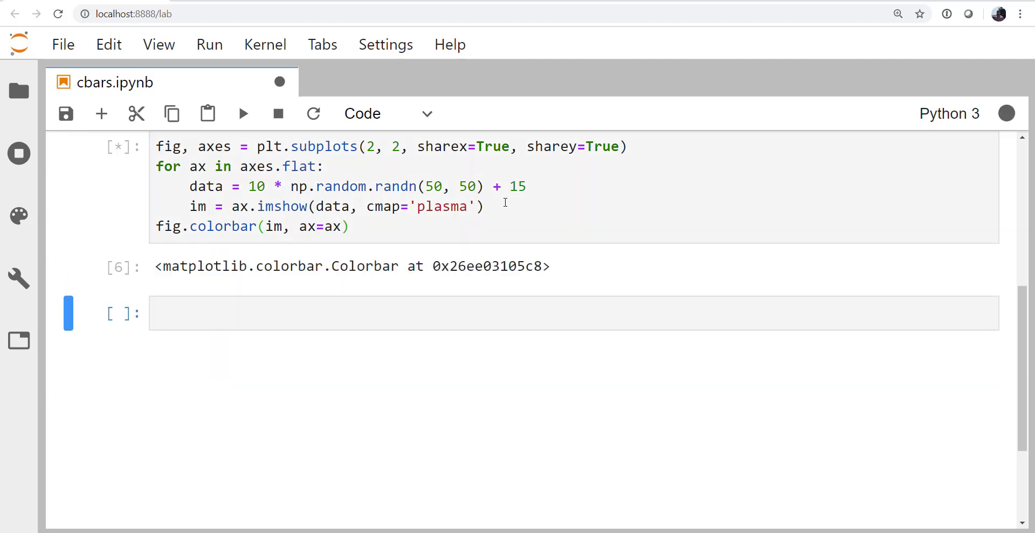
Step: Scroll the re-run output to inspect the colorbar beside the bottom-right image
click(242, 113)
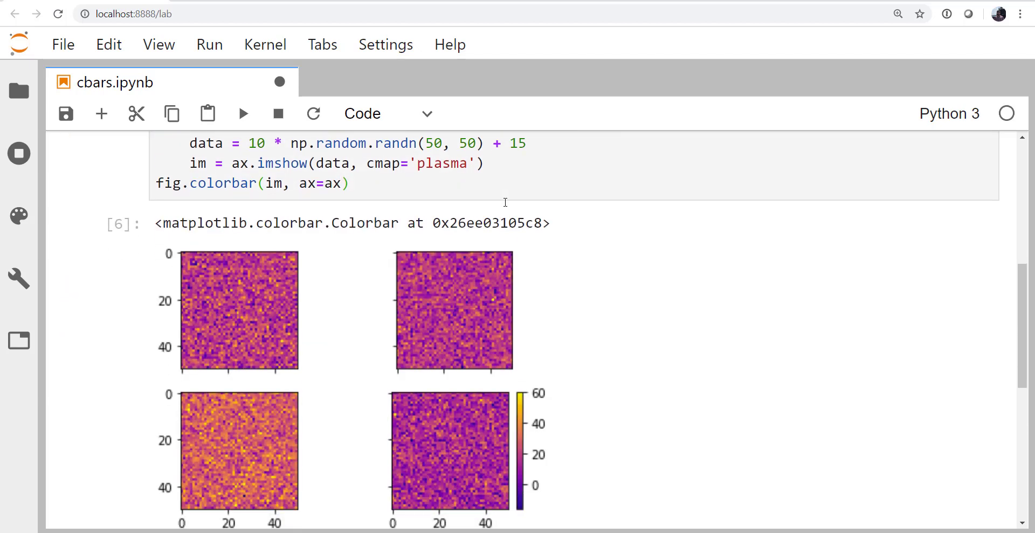
scroll(up, 3)
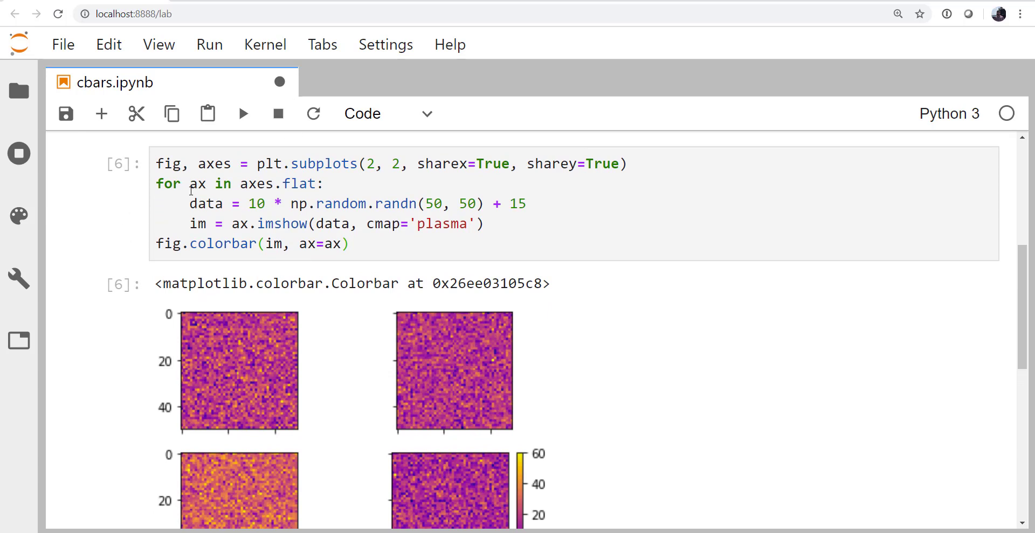
scroll(down, 3)
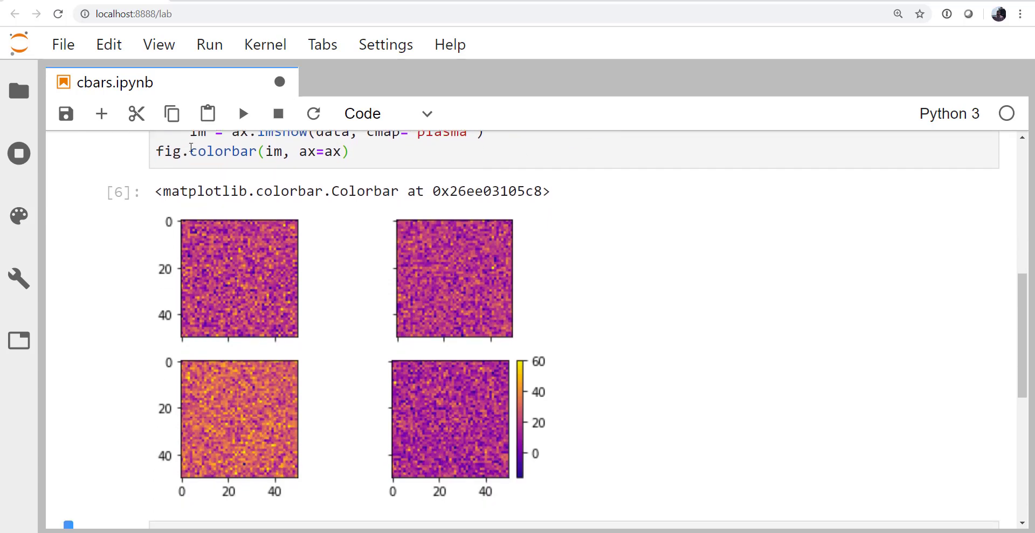
mouse_move(537, 292)
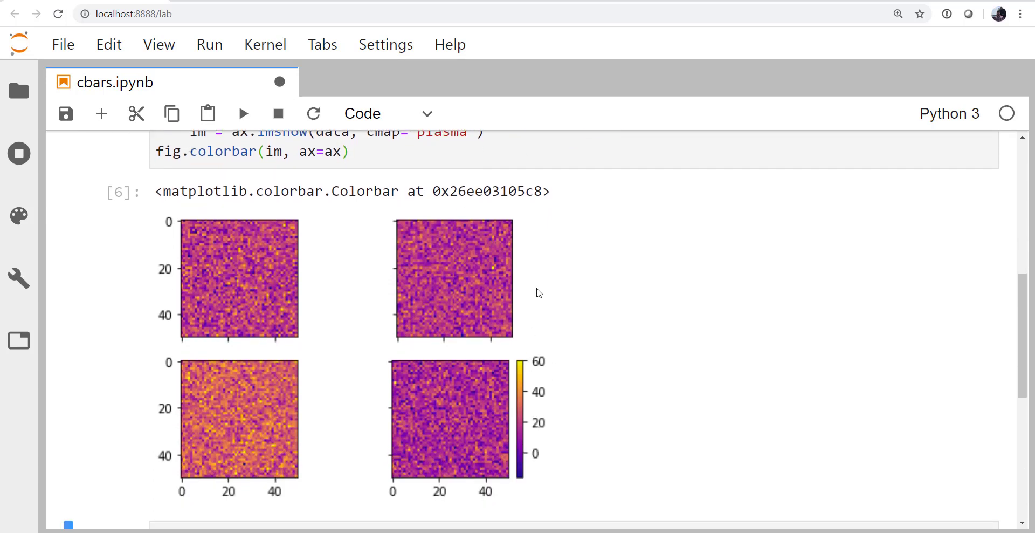
mouse_move(527, 418)
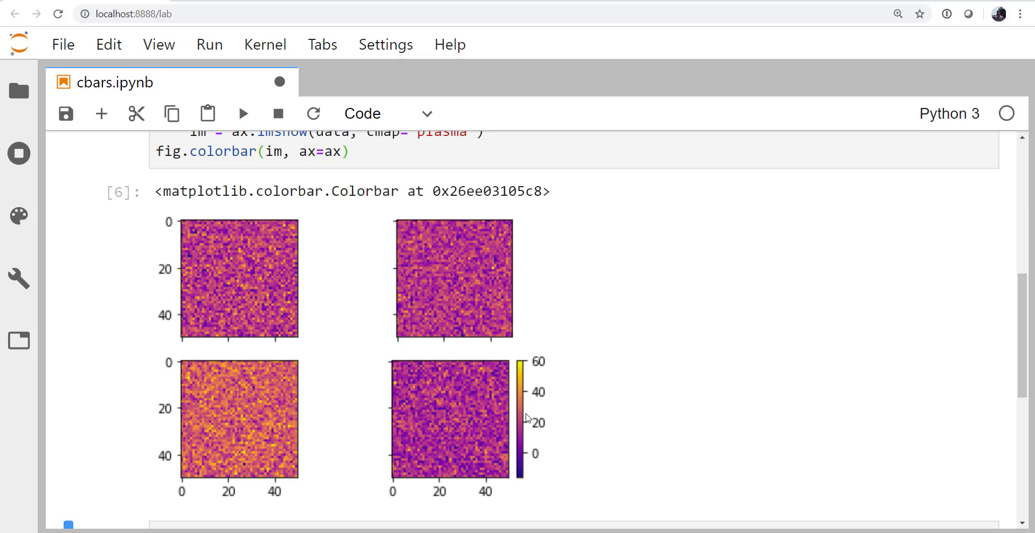
scroll(up, 3)
text(e)
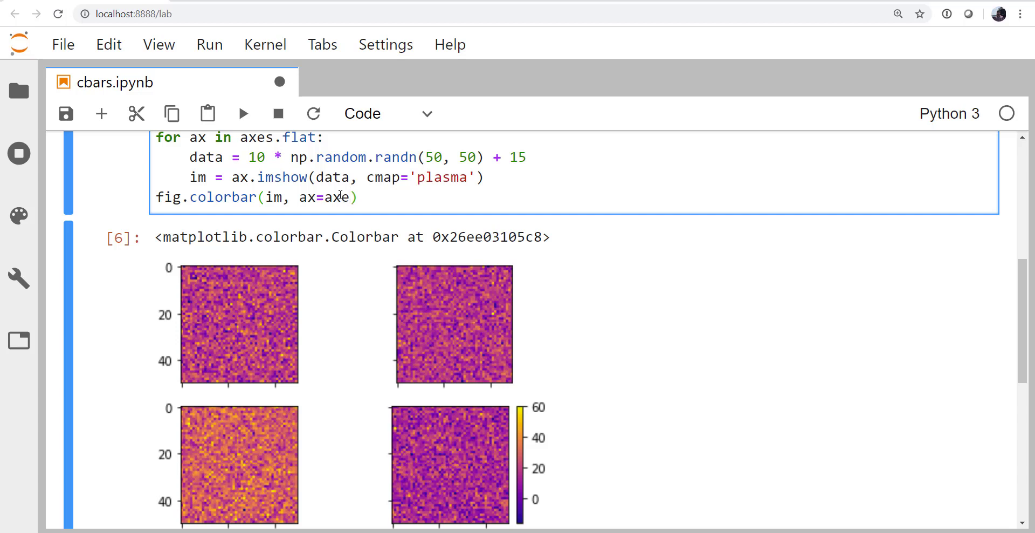
Step: Change the colorbar argument to ax=axes[:, -1] and re-run to view the spanning colorbar
text(s)
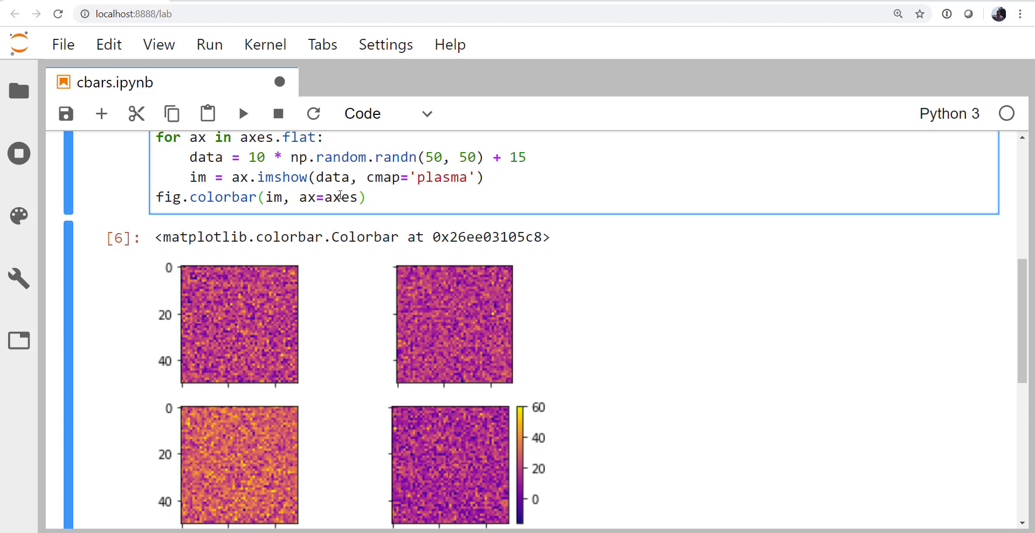
text([])
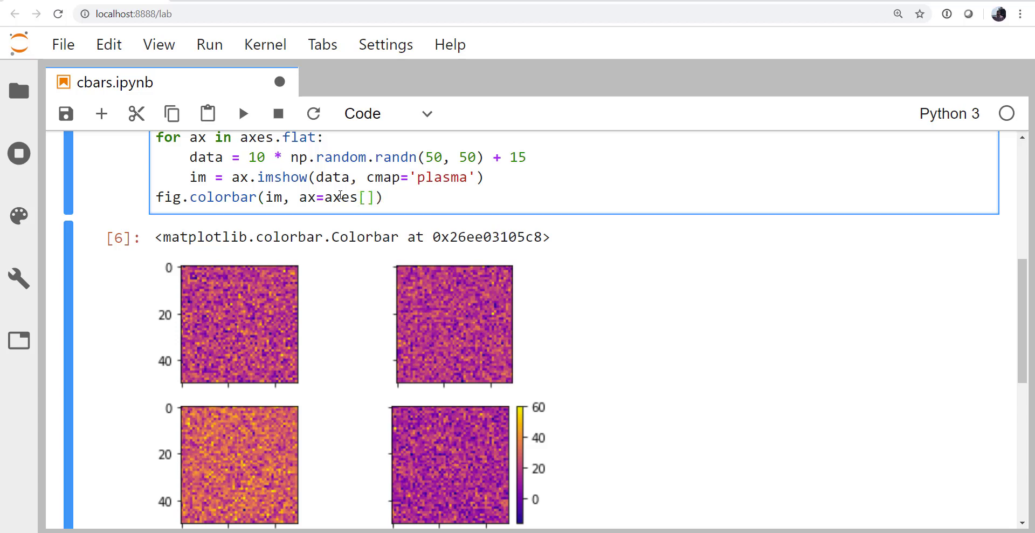
text(:)
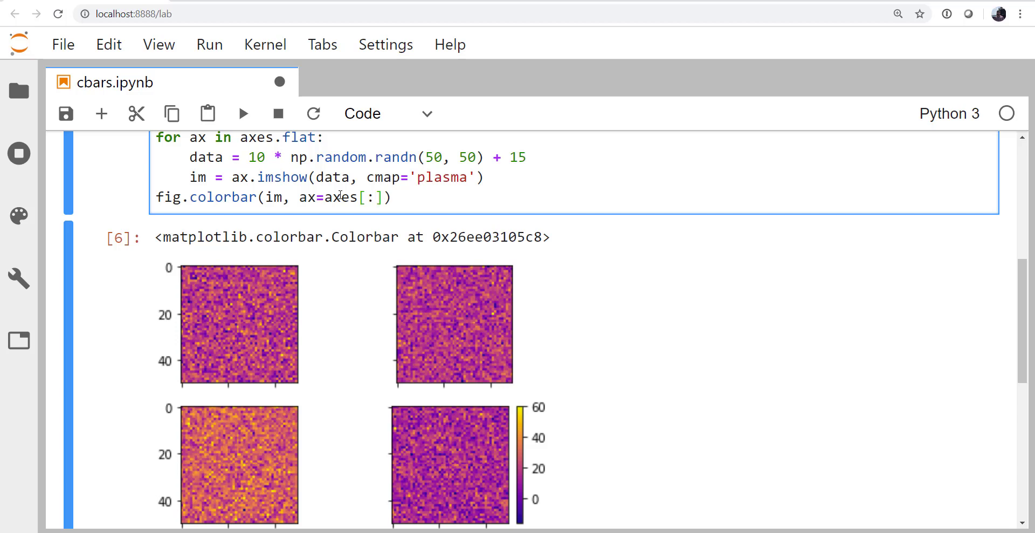
text(, -1)
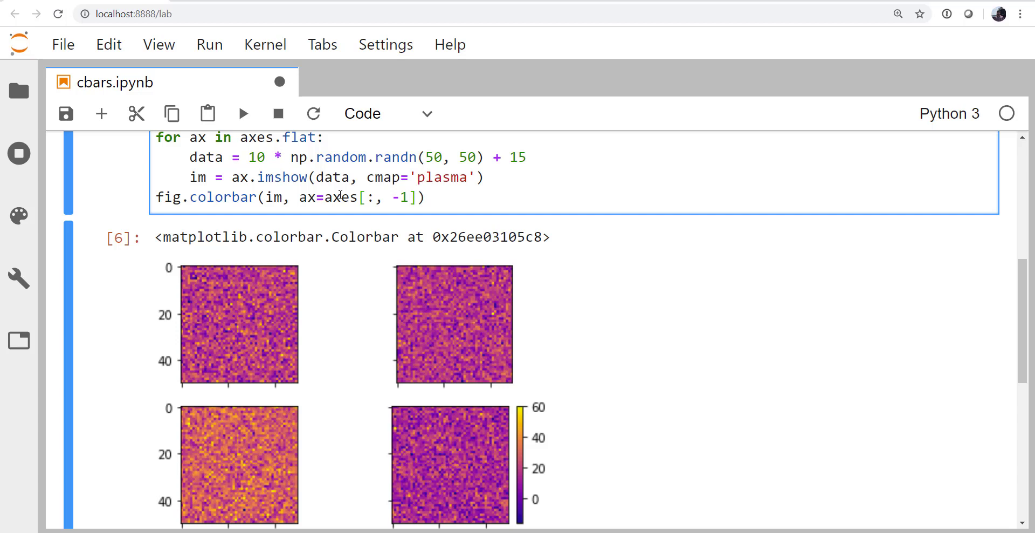
scroll(down, 3)
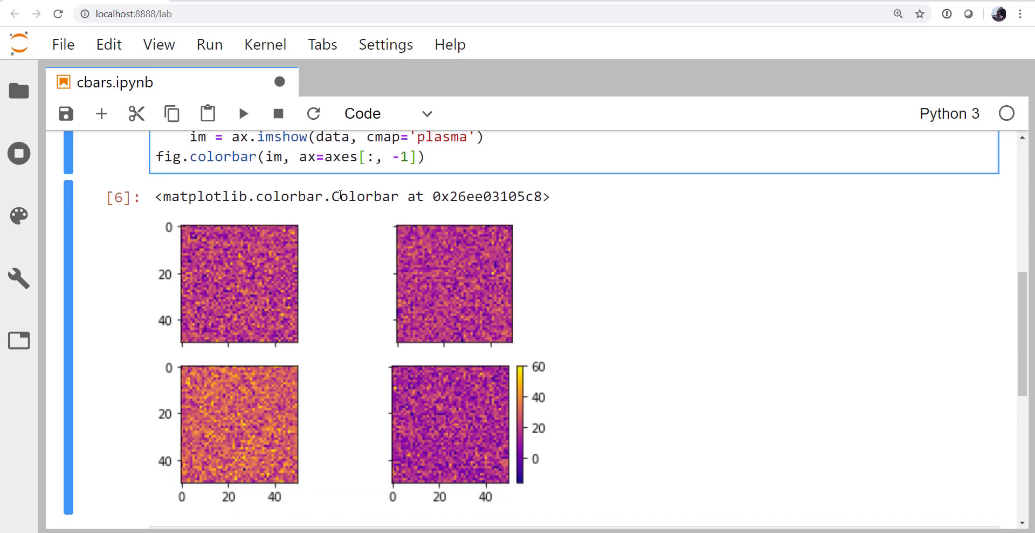
mouse_move(496, 439)
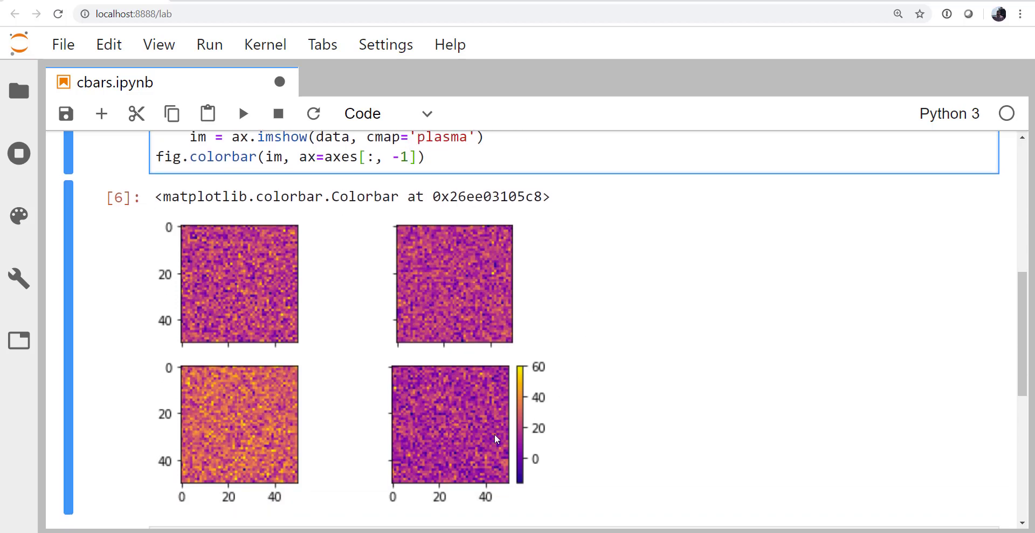
mouse_move(464, 194)
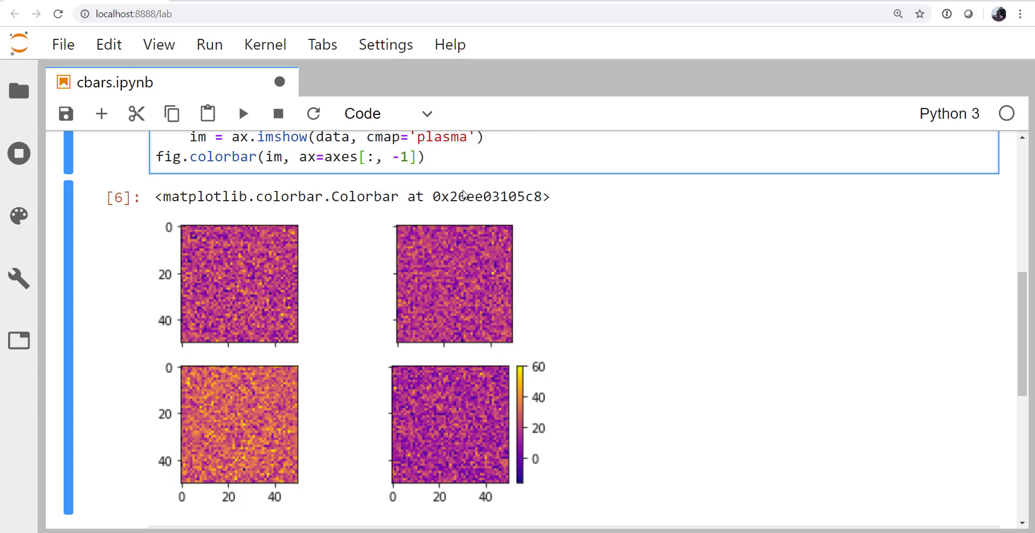
click(242, 113)
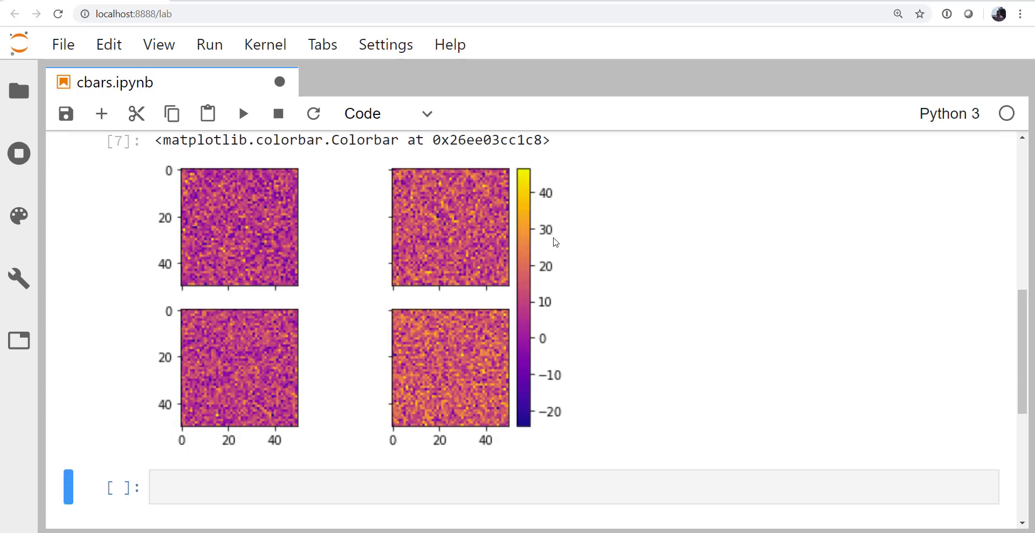
scroll(up, 3)
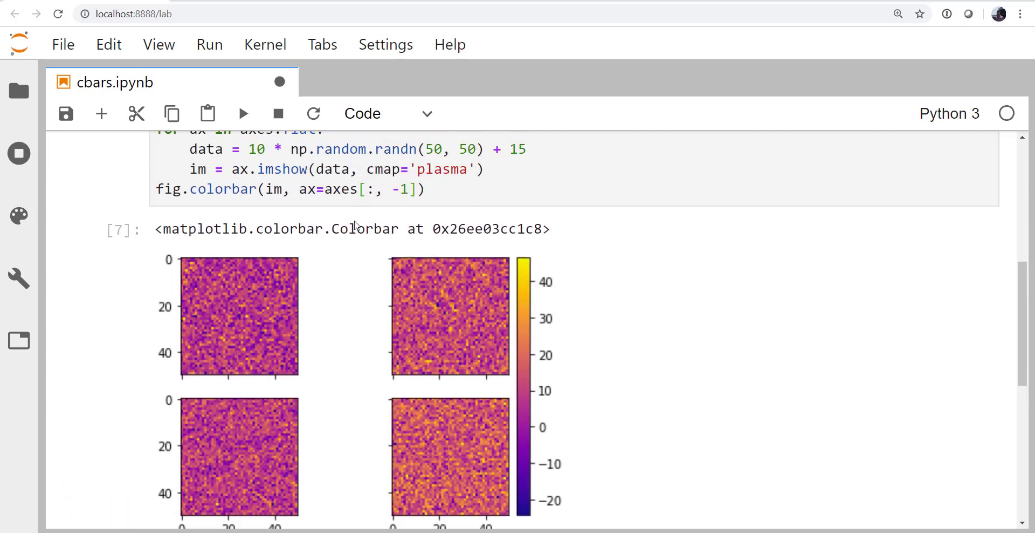